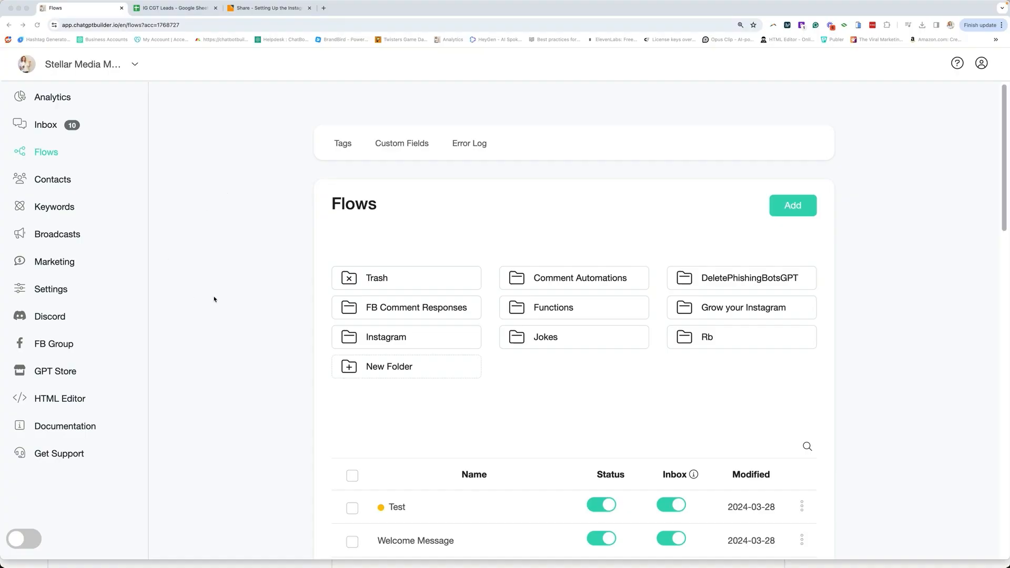
Step: Review the IG CGT Leads sheet's First Name, Last Name and Email Address headers
{"action": "left_click", "coordinate": [173, 7]}
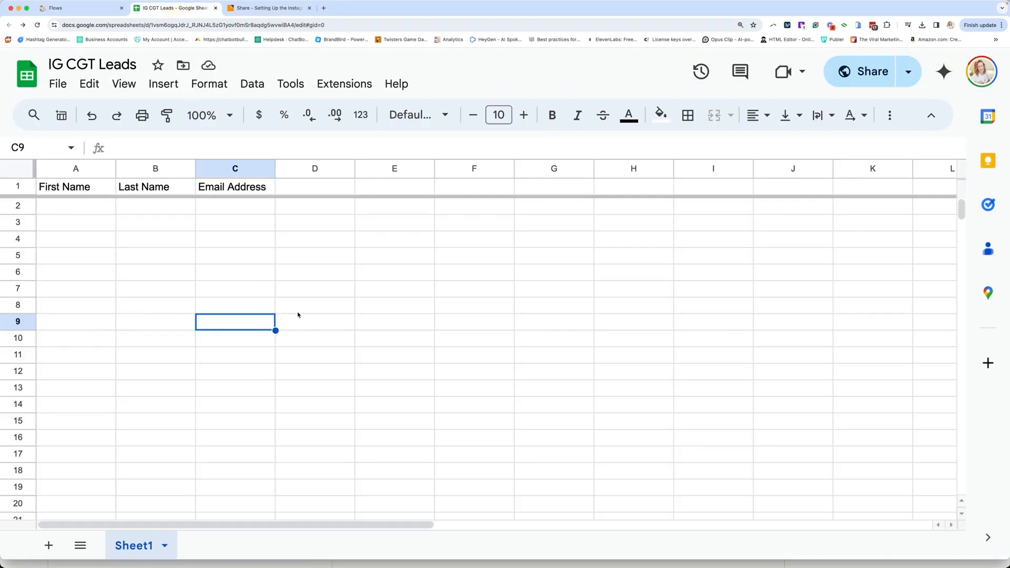
{"action": "mouse_move", "coordinate": [77, 192]}
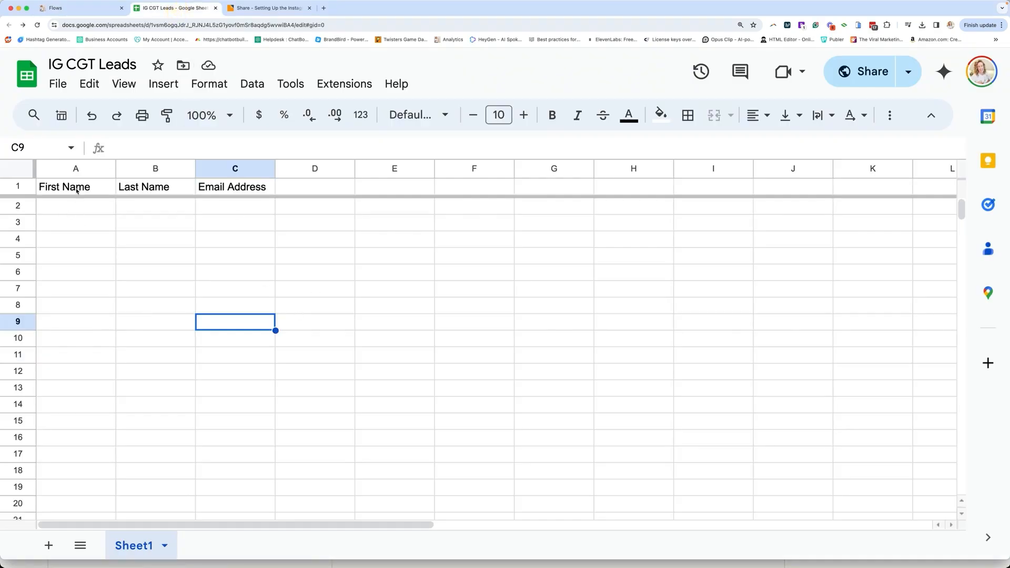
{"action": "left_click", "coordinate": [154, 188]}
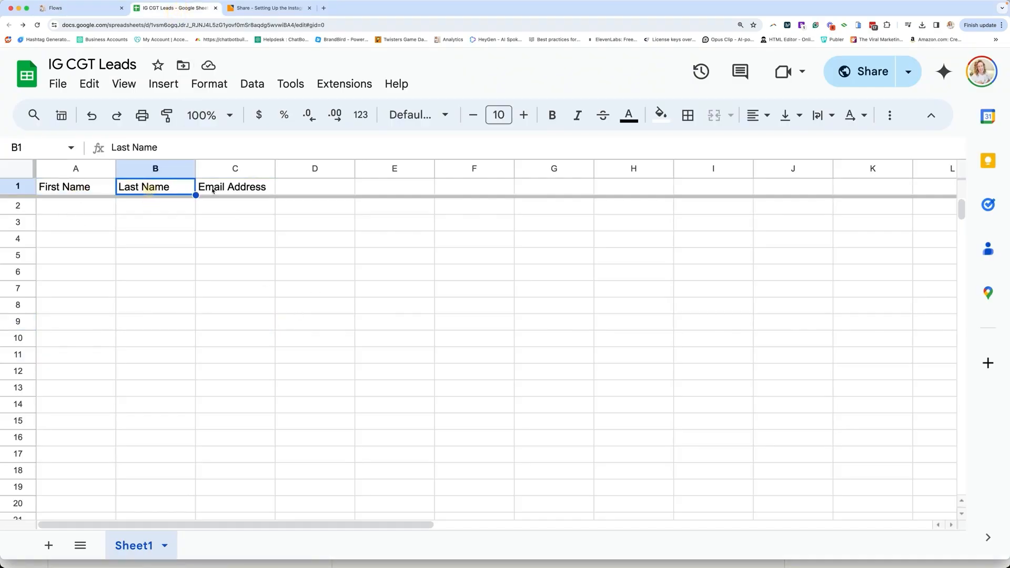
{"action": "left_click", "coordinate": [234, 187]}
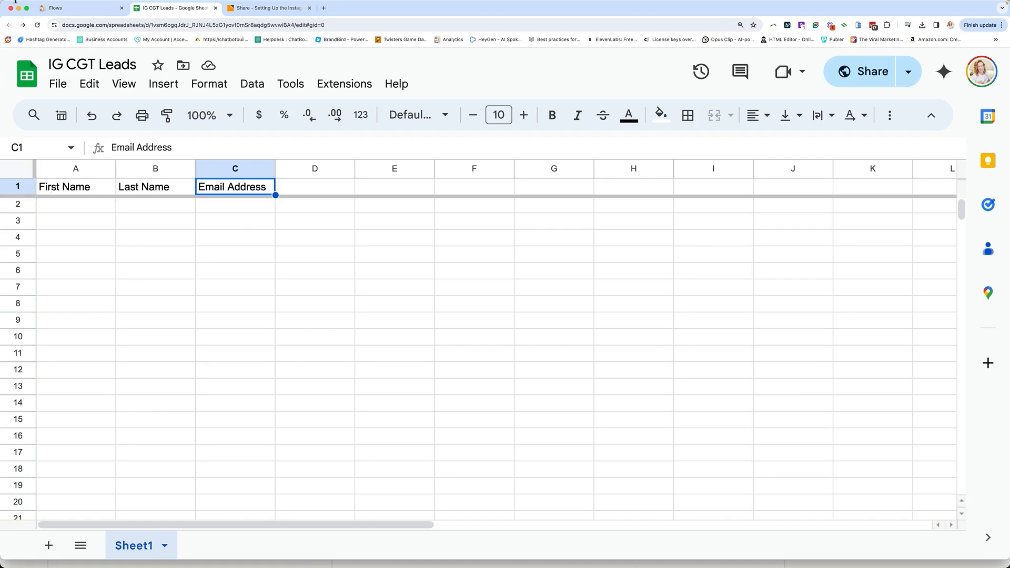
Step: Reach the Google Sheets integration's connected-spreadsheet list via Settings > Integrations > Manage
{"action": "left_click", "coordinate": [79, 8]}
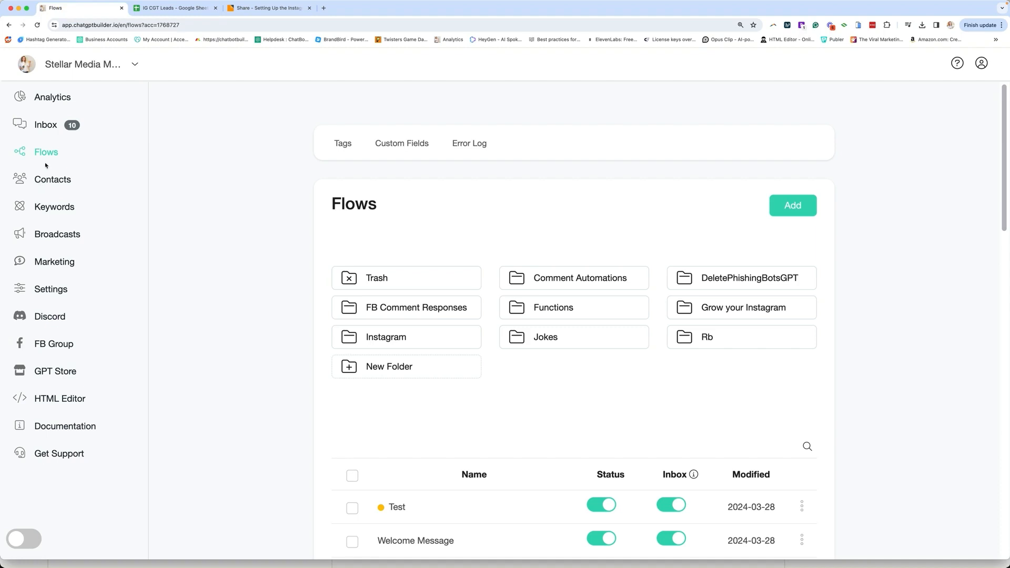
{"action": "left_click", "coordinate": [51, 288]}
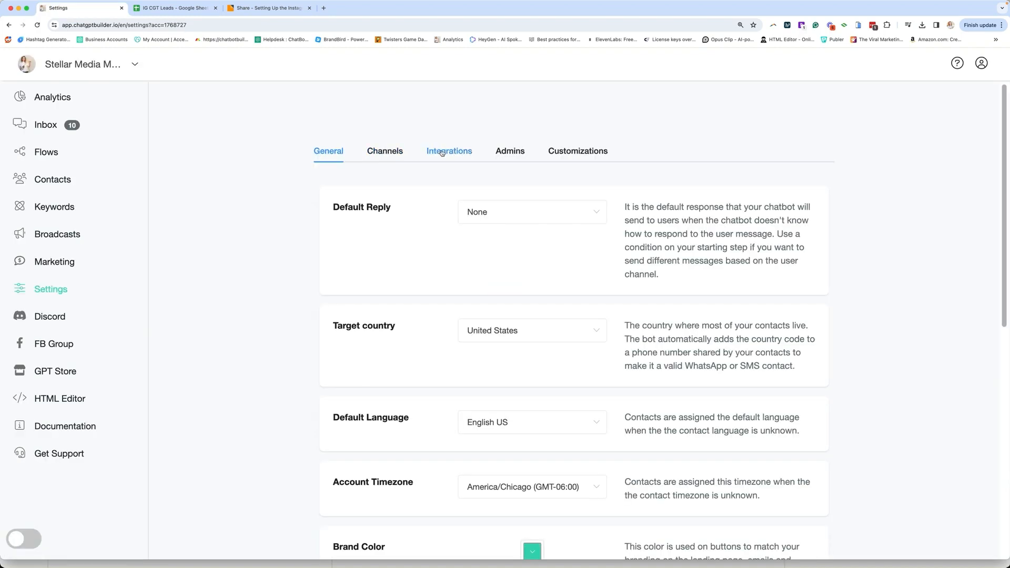
{"action": "left_click", "coordinate": [449, 150]}
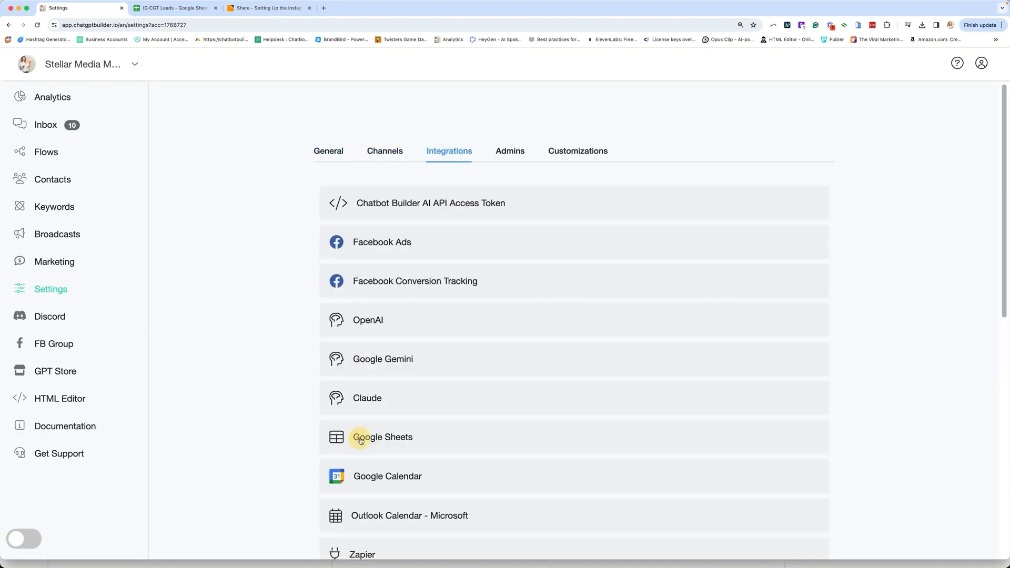
{"action": "left_click", "coordinate": [382, 437]}
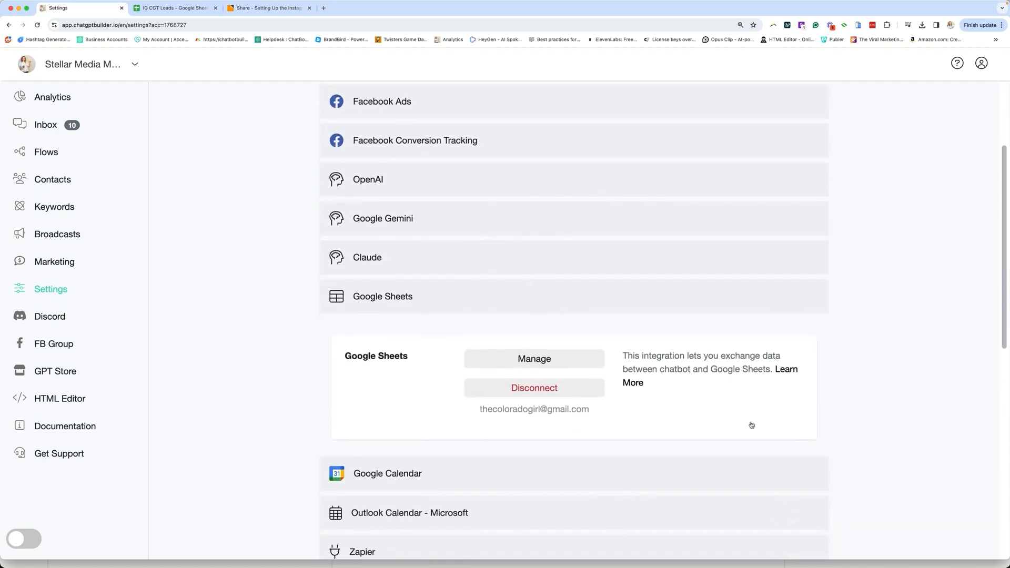
{"action": "mouse_move", "coordinate": [431, 404]}
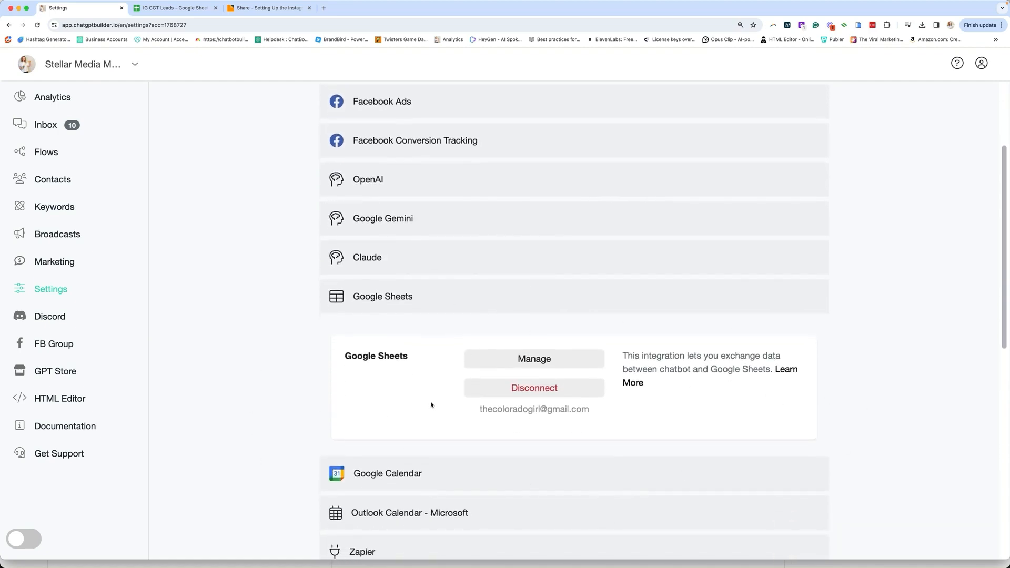
{"action": "mouse_move", "coordinate": [480, 383]}
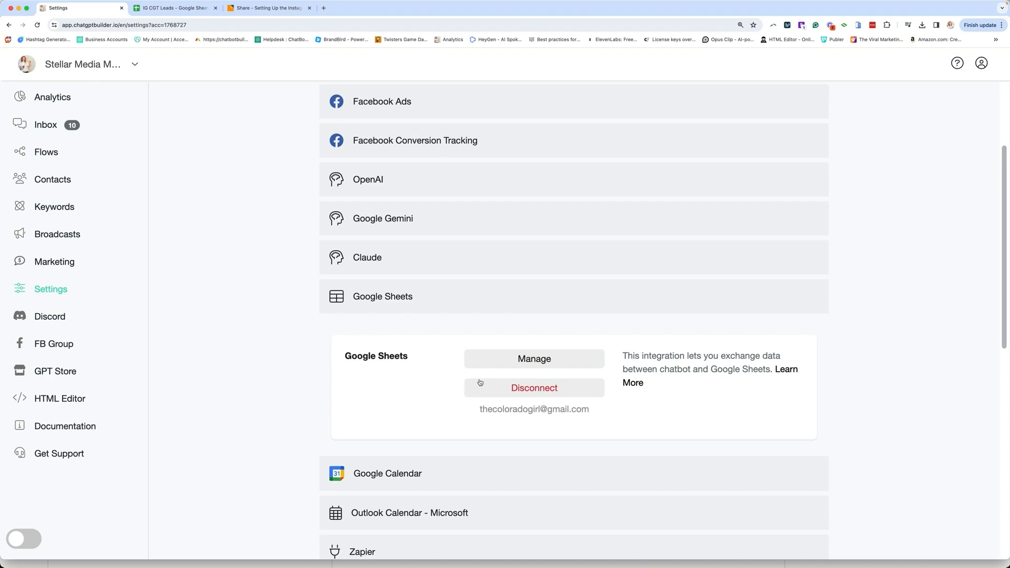
{"action": "left_click", "coordinate": [533, 359]}
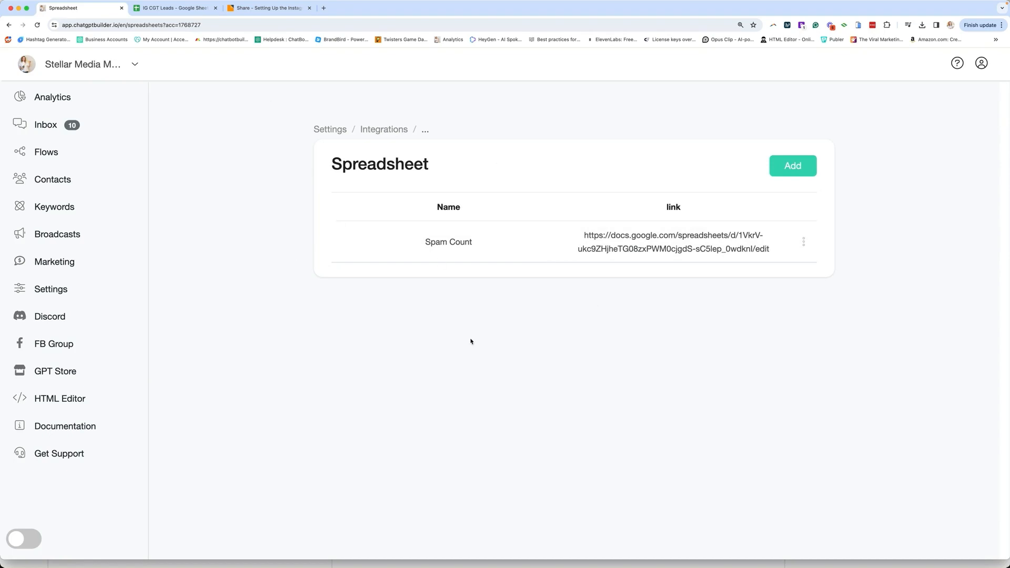
{"action": "mouse_move", "coordinate": [324, 376]}
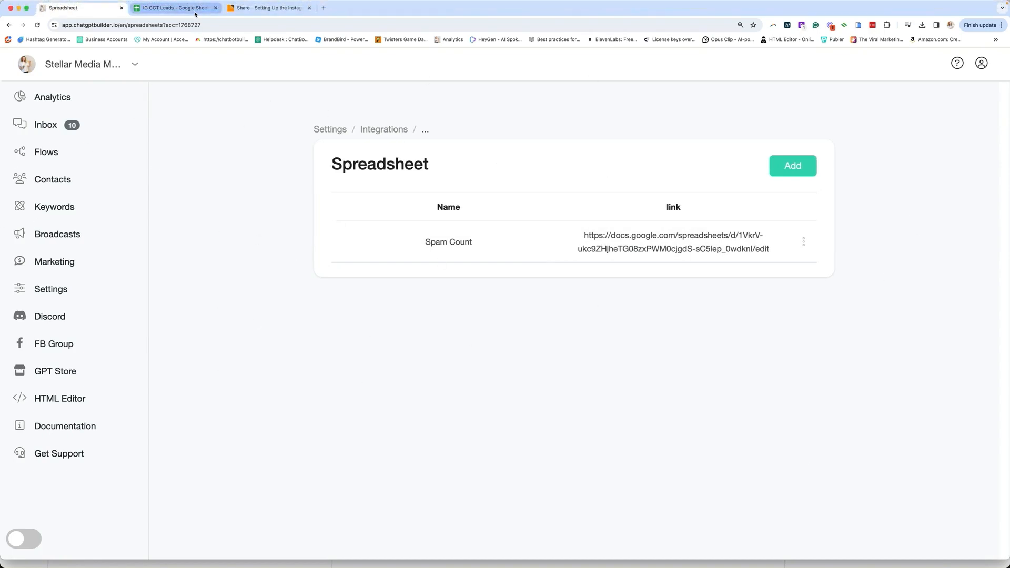
Step: Add a connected spreadsheet named IG CA Leads using the leads sheet's share link
{"action": "left_click", "coordinate": [174, 7]}
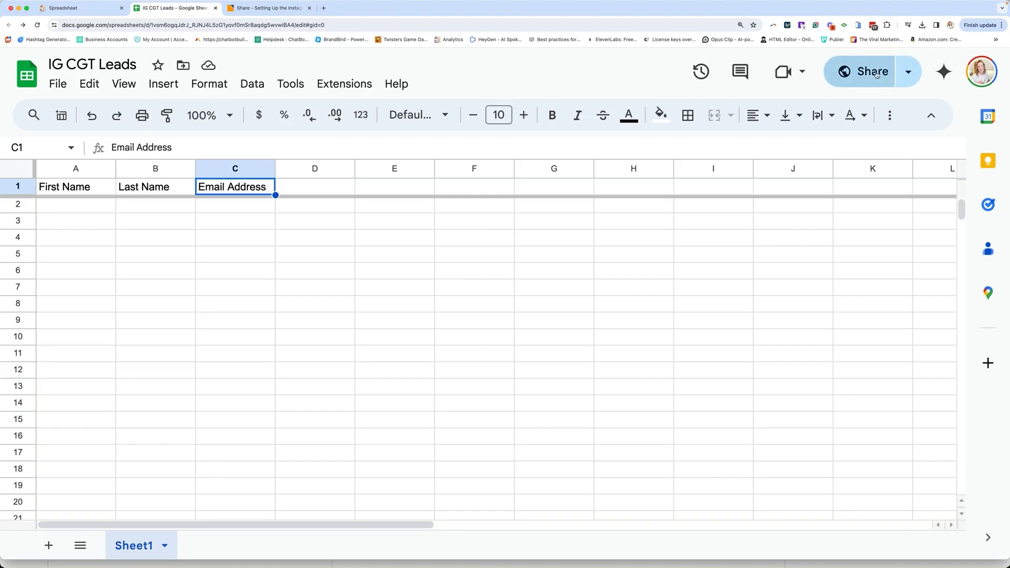
{"action": "left_click", "coordinate": [73, 7]}
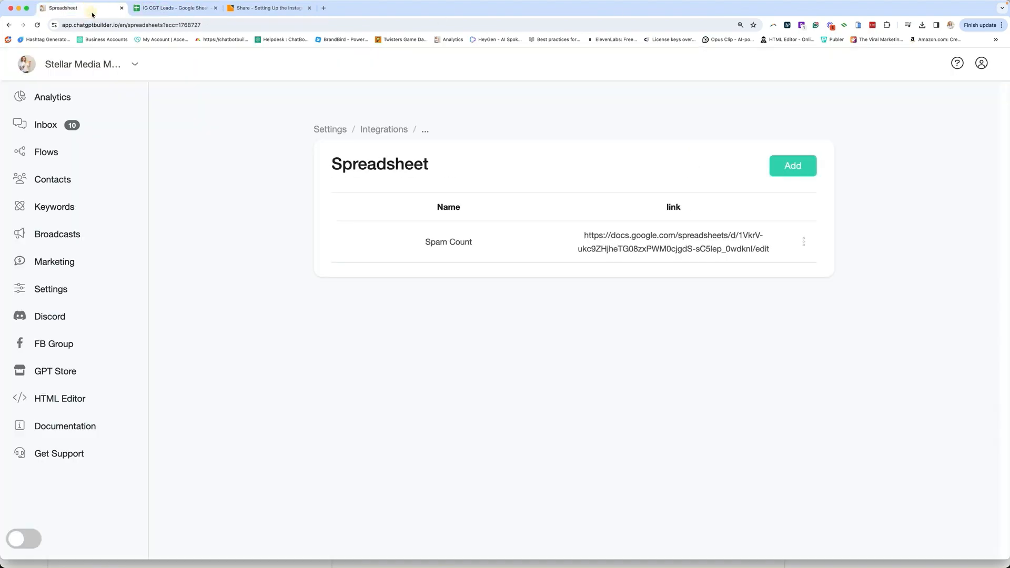
{"action": "left_click", "coordinate": [791, 165]}
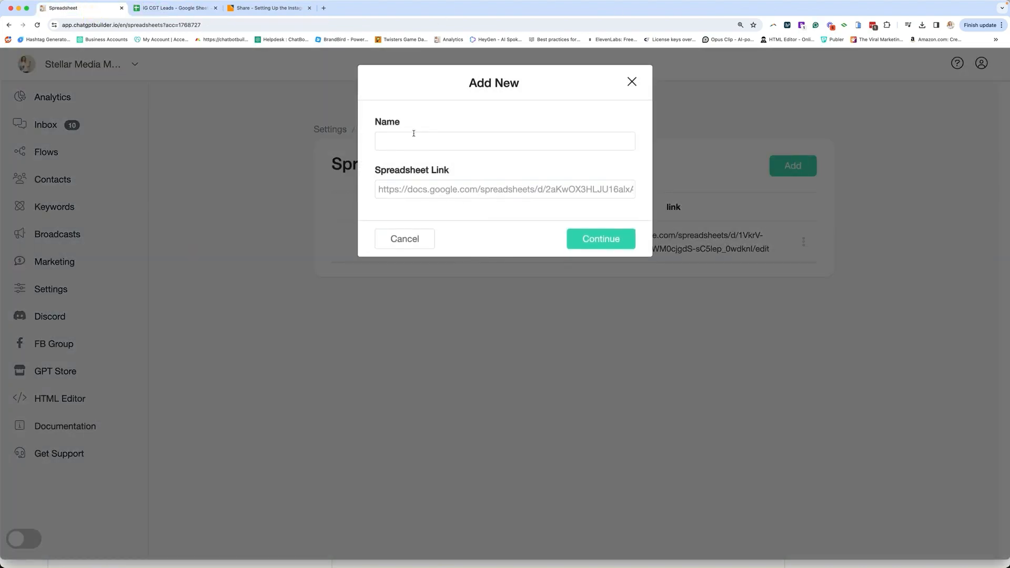
{"action": "type", "text": "IF"}
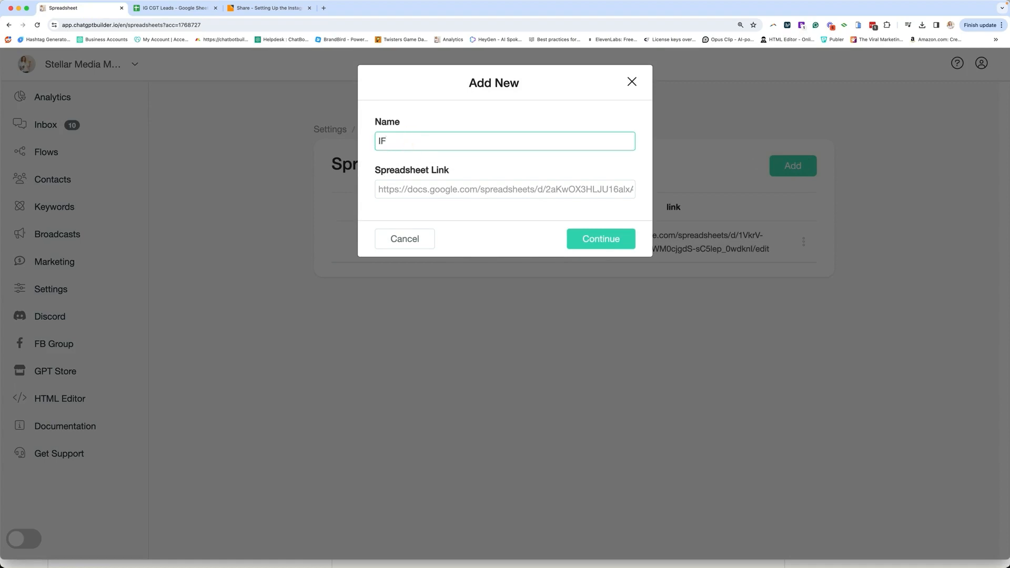
{"action": "type", "text": "CA Leads"}
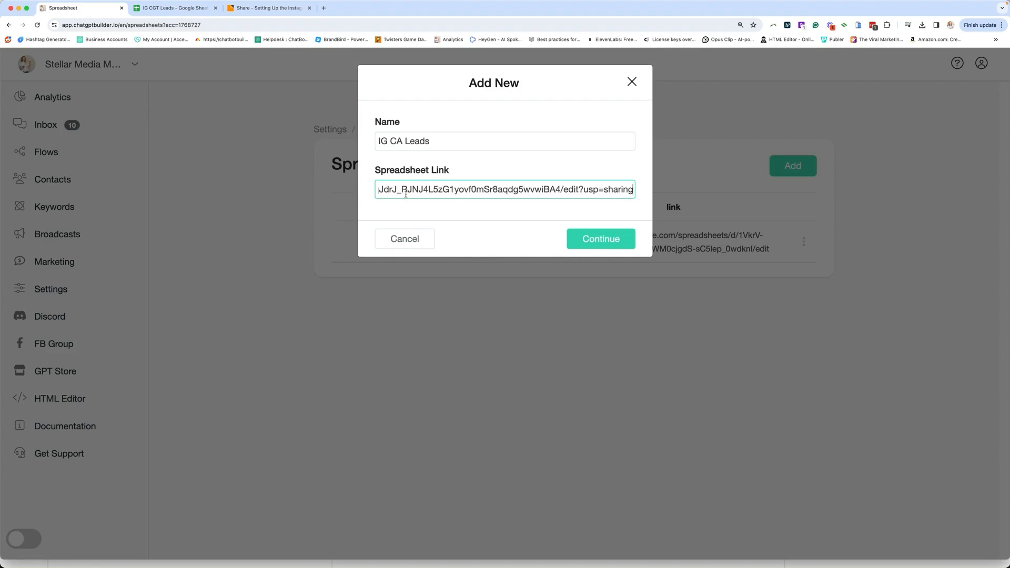
{"action": "left_click", "coordinate": [599, 239]}
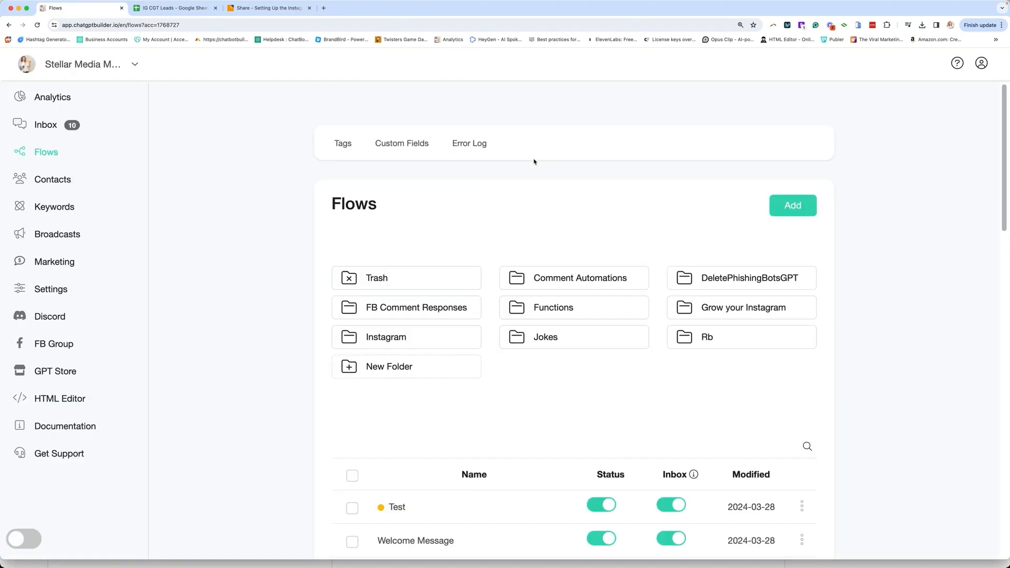
{"action": "mouse_move", "coordinate": [545, 337]}
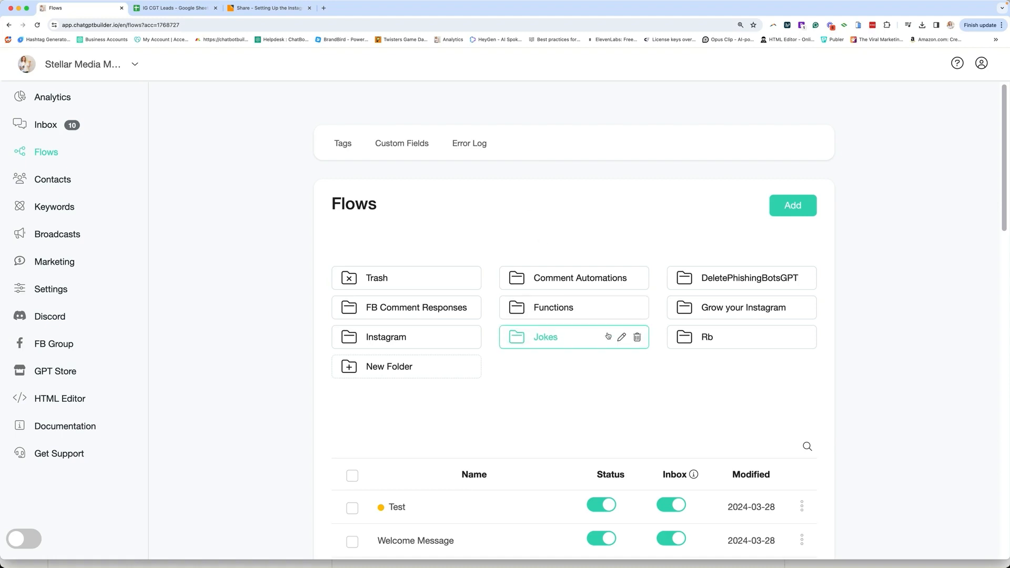
Step: Add an Actions step to the Instagram CA instructions flow under Functions
{"action": "left_click", "coordinate": [545, 336]}
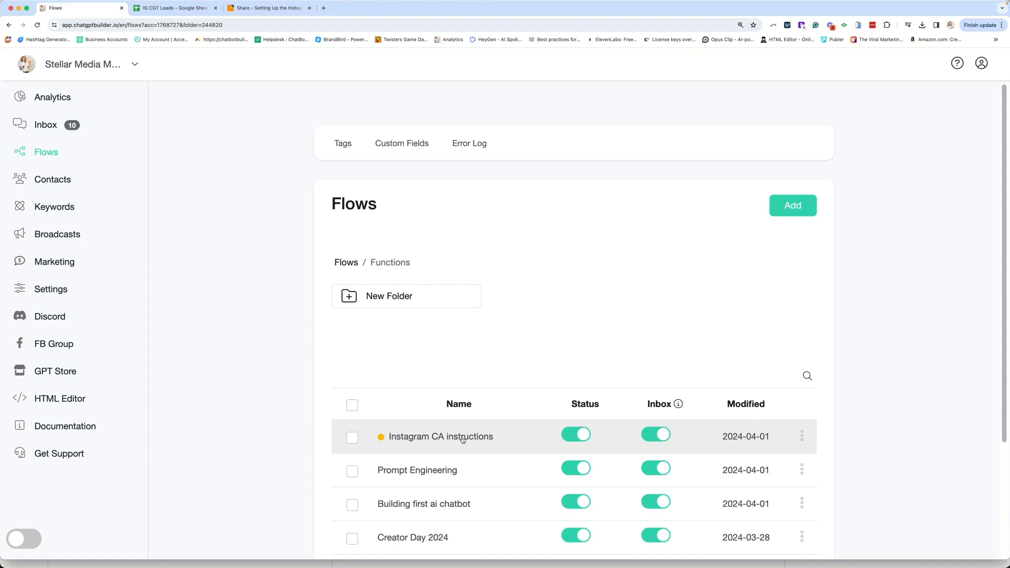
{"action": "left_click", "coordinate": [441, 435]}
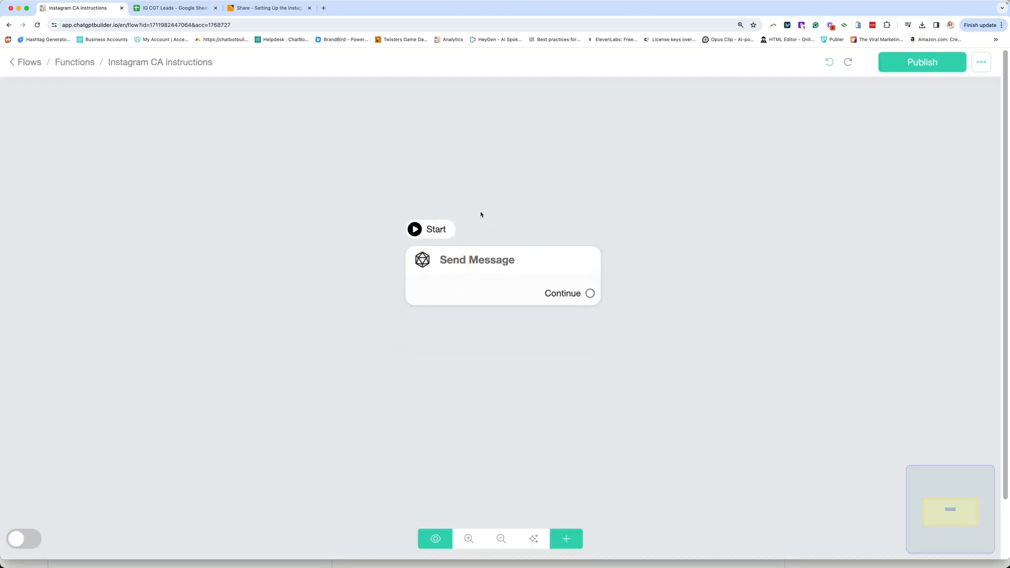
{"action": "left_click", "coordinate": [566, 539]}
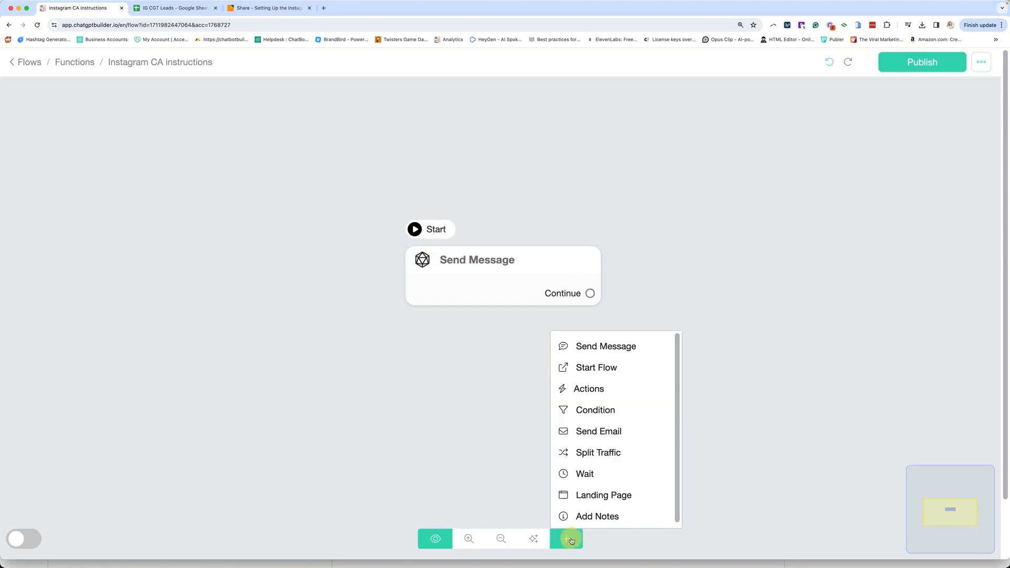
{"action": "left_click", "coordinate": [588, 388]}
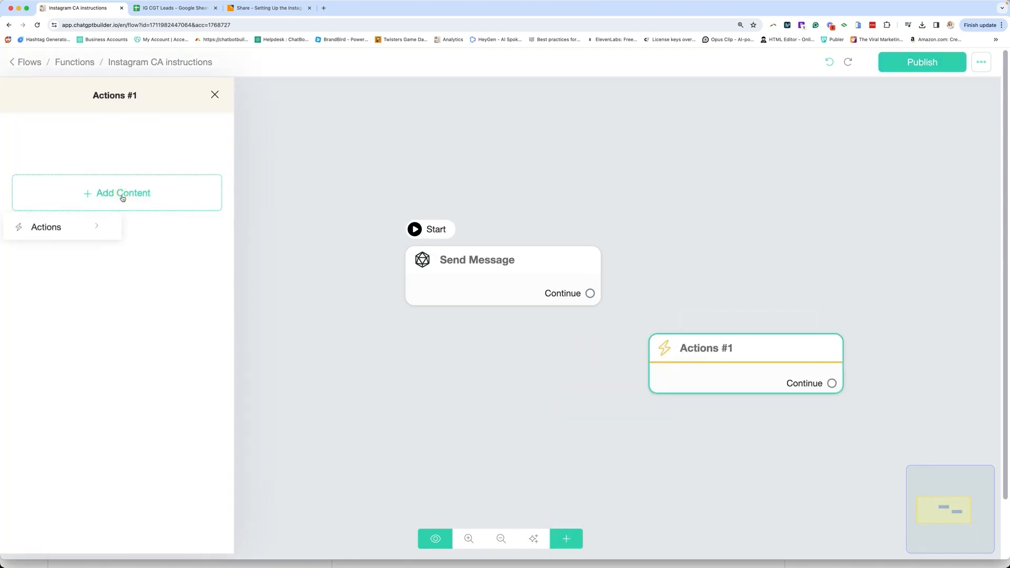
Step: Place a Google Sheets action in the step and make it the flow's starting step
{"action": "left_click", "coordinate": [45, 227]}
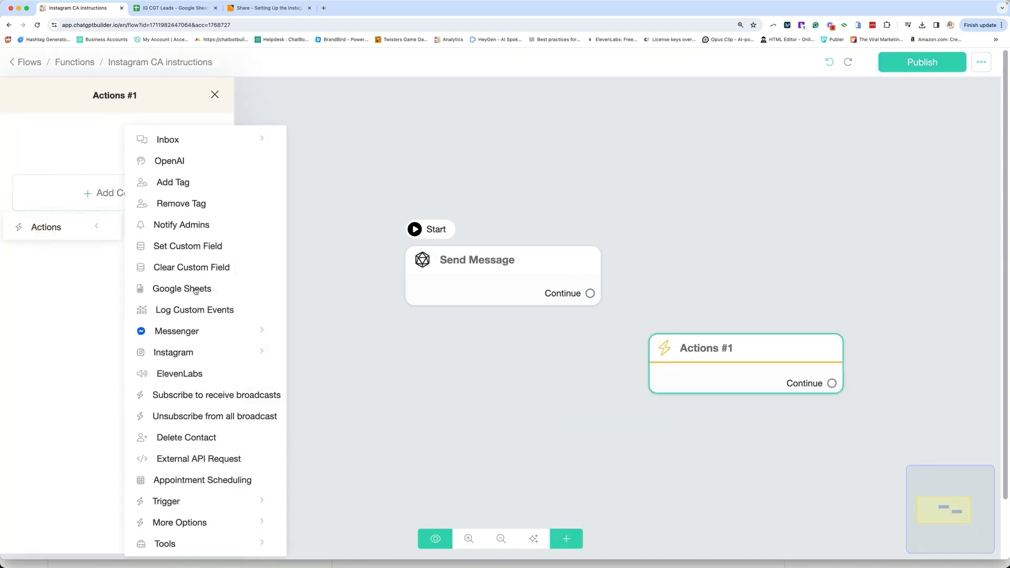
{"action": "left_click", "coordinate": [181, 288]}
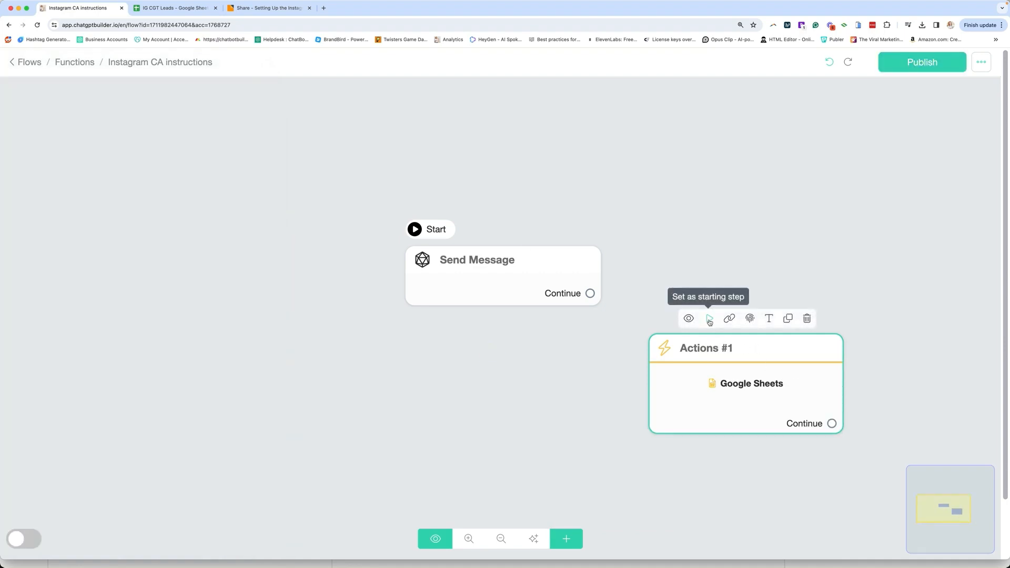
{"action": "left_click", "coordinate": [707, 317]}
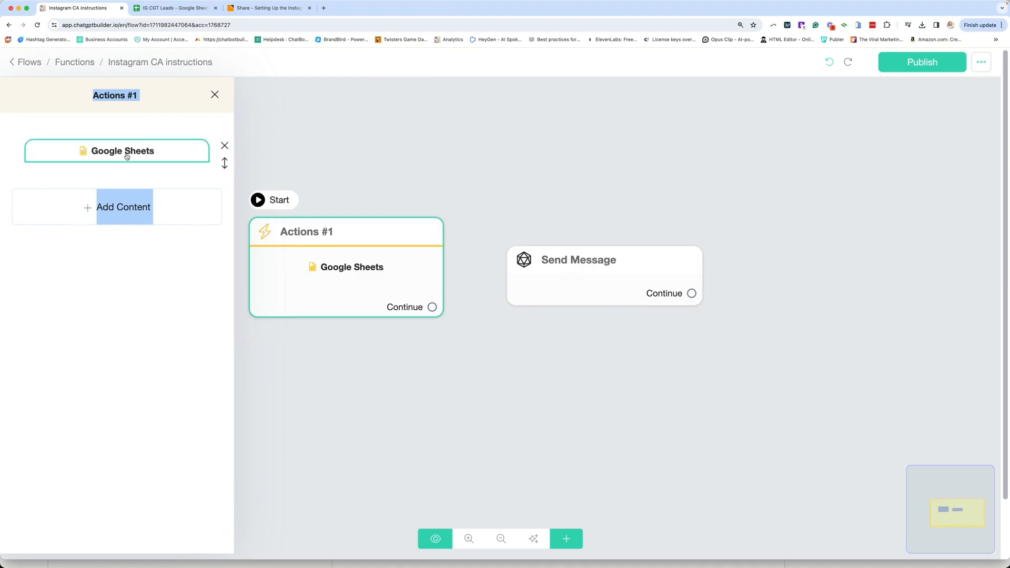
Step: Set the action to send data to Sheet1 of the IG CA Leads spreadsheet
{"action": "left_click", "coordinate": [122, 151]}
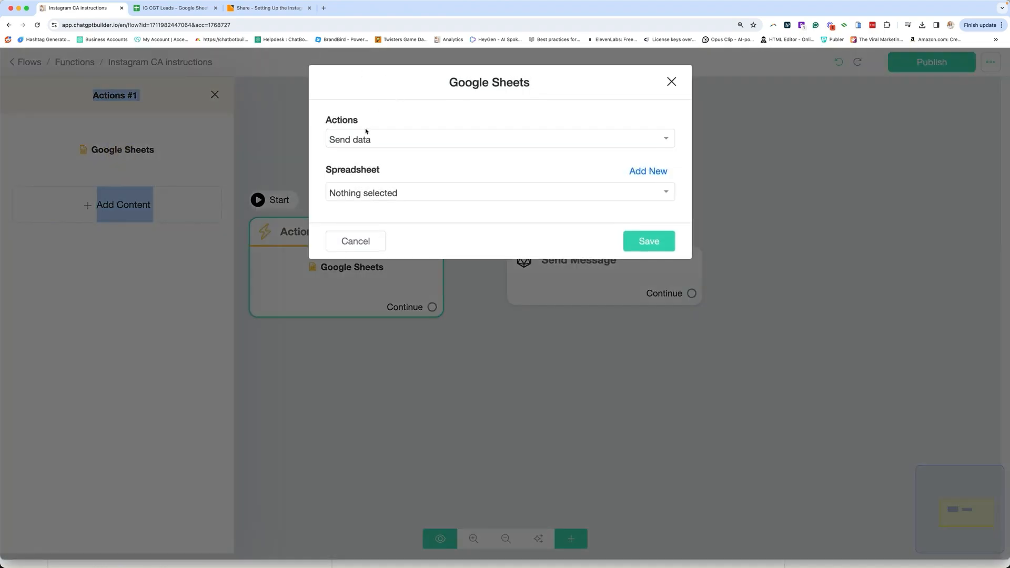
{"action": "mouse_move", "coordinate": [357, 194]}
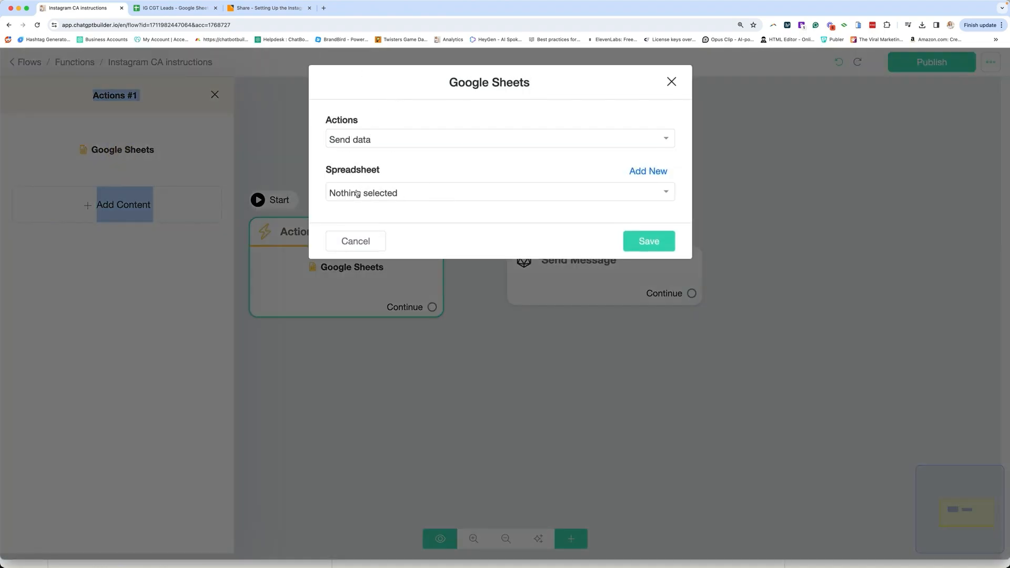
{"action": "left_click", "coordinate": [498, 192]}
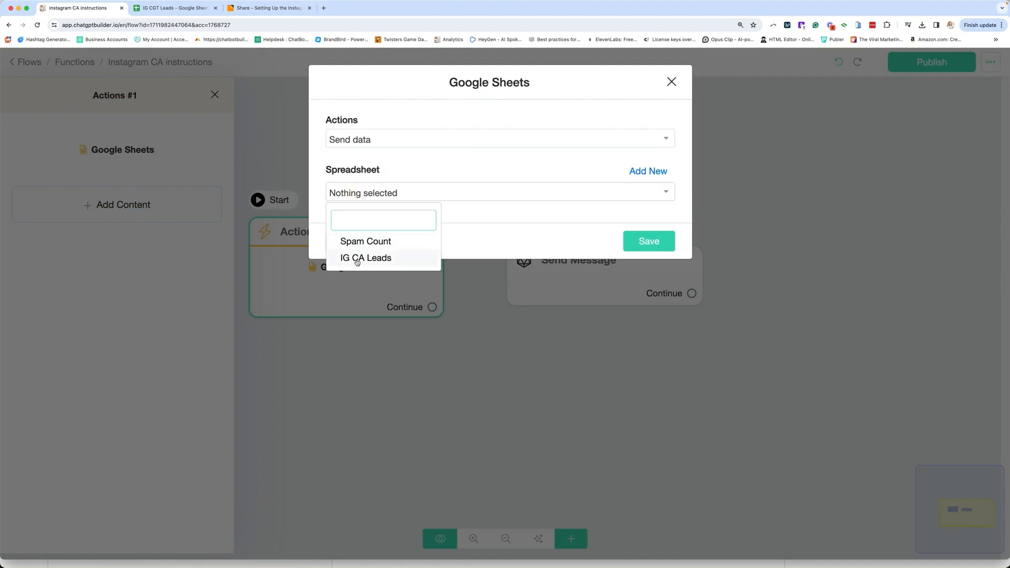
{"action": "left_click", "coordinate": [365, 258]}
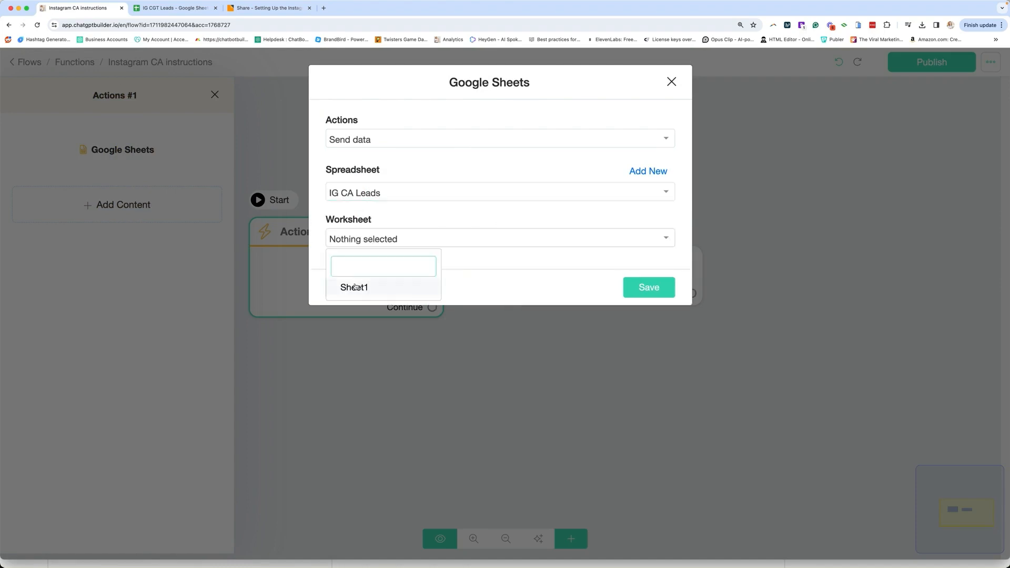
{"action": "left_click", "coordinate": [354, 287]}
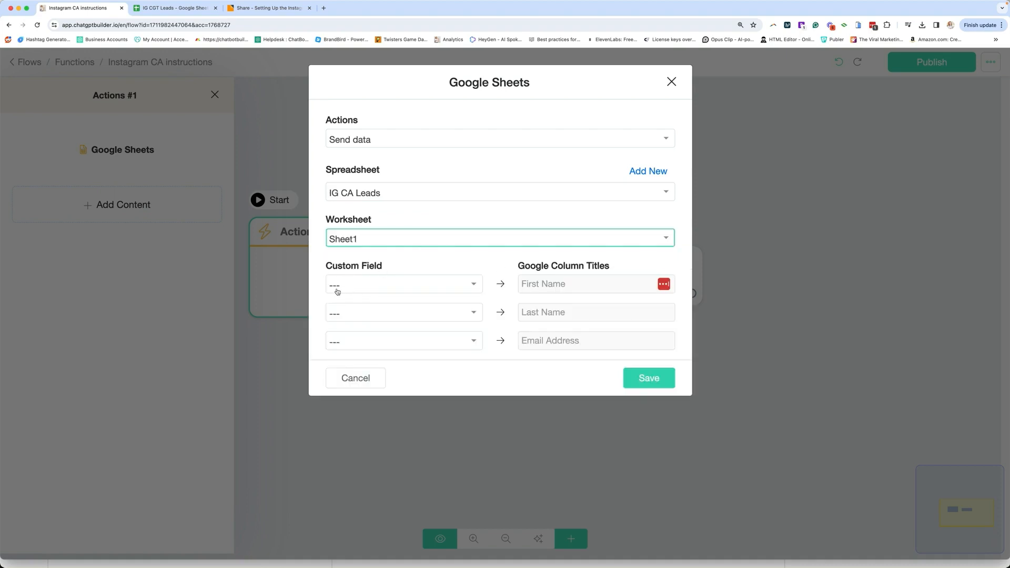
Step: Map First Name, Last Name and Email to the sheet's columns and save the action
{"action": "left_click", "coordinate": [404, 284]}
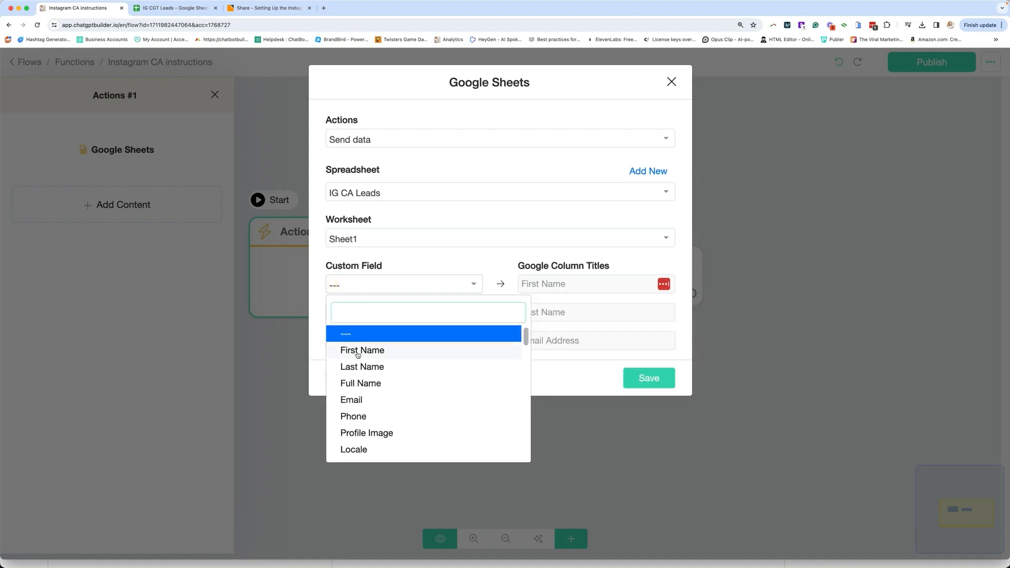
{"action": "left_click", "coordinate": [362, 349]}
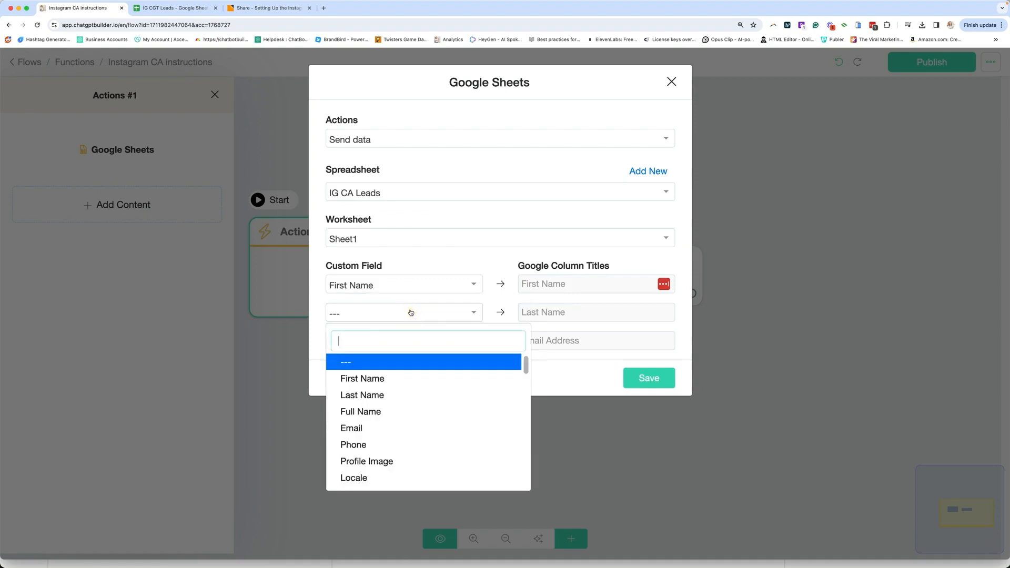
{"action": "left_click", "coordinate": [362, 395]}
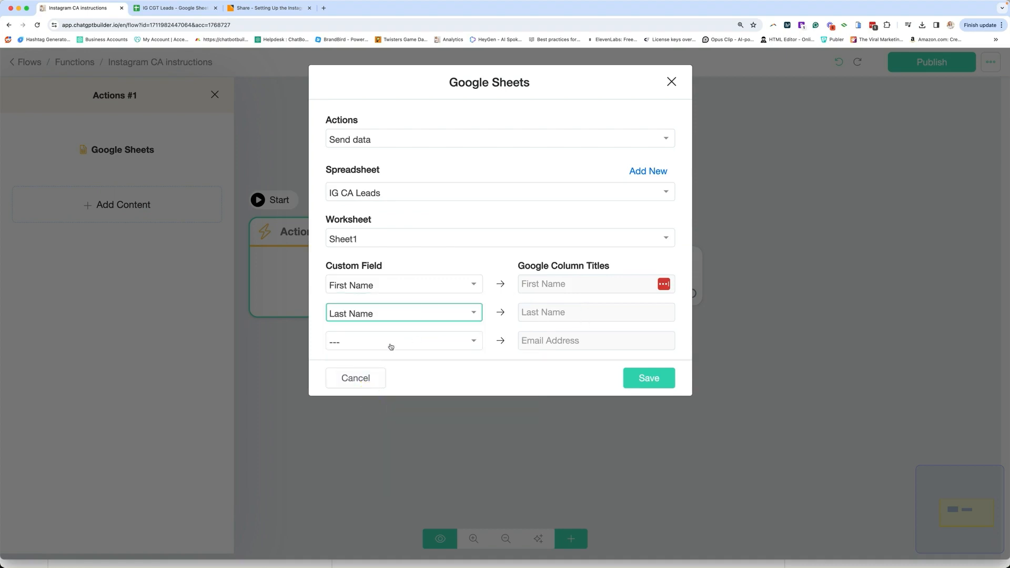
{"action": "left_click", "coordinate": [403, 341]}
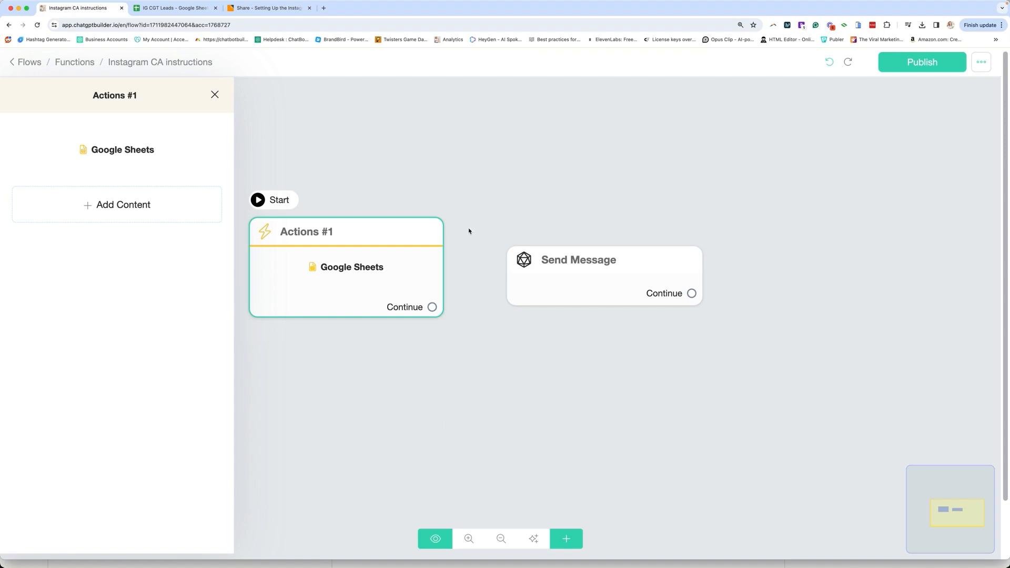
{"action": "mouse_move", "coordinate": [273, 207]}
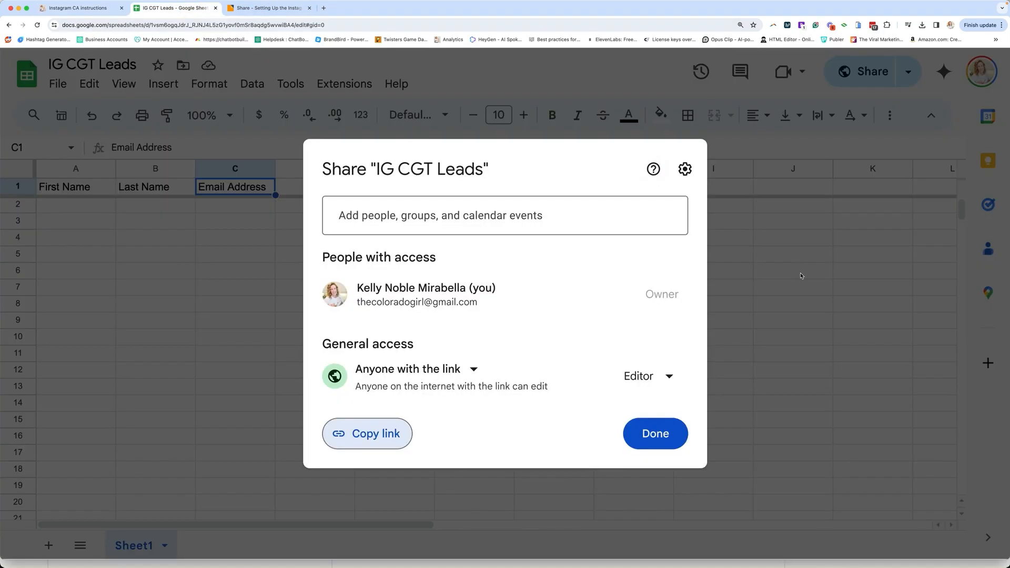
Step: Dismiss the leads sheet's Share dialog and return to the flow canvas
{"action": "left_click", "coordinate": [653, 432]}
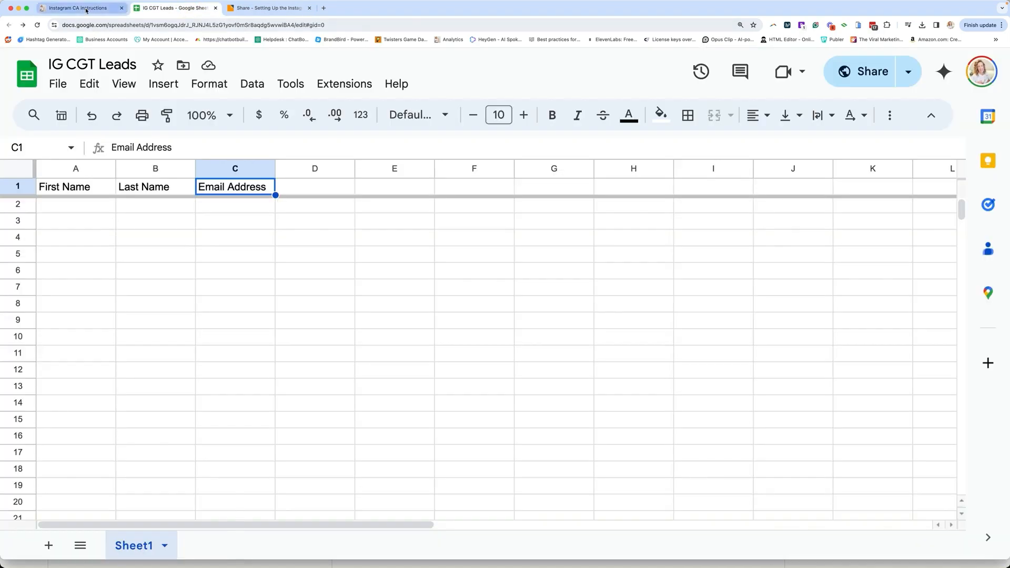
{"action": "left_click", "coordinate": [77, 7]}
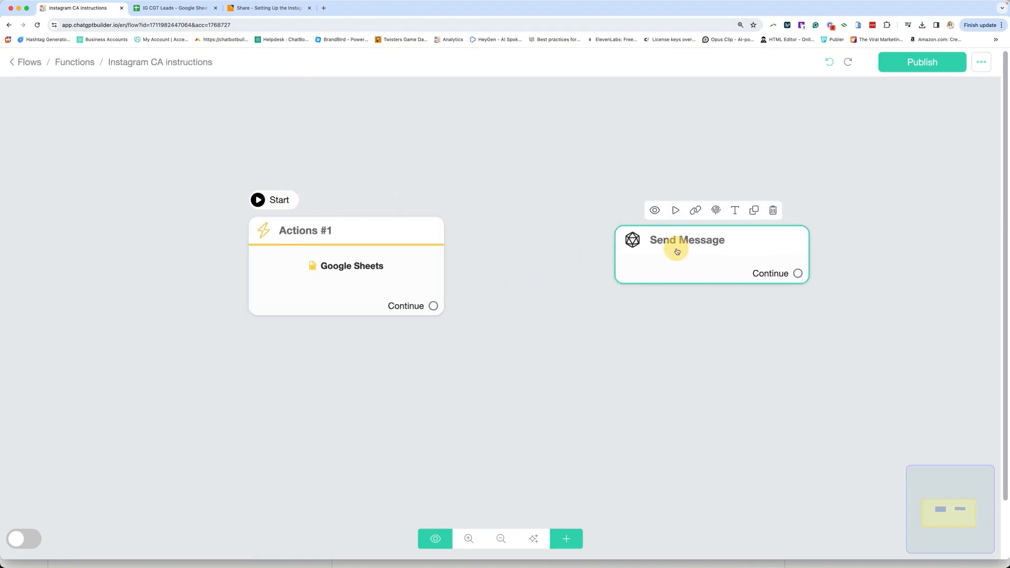
{"action": "mouse_move", "coordinate": [514, 364]}
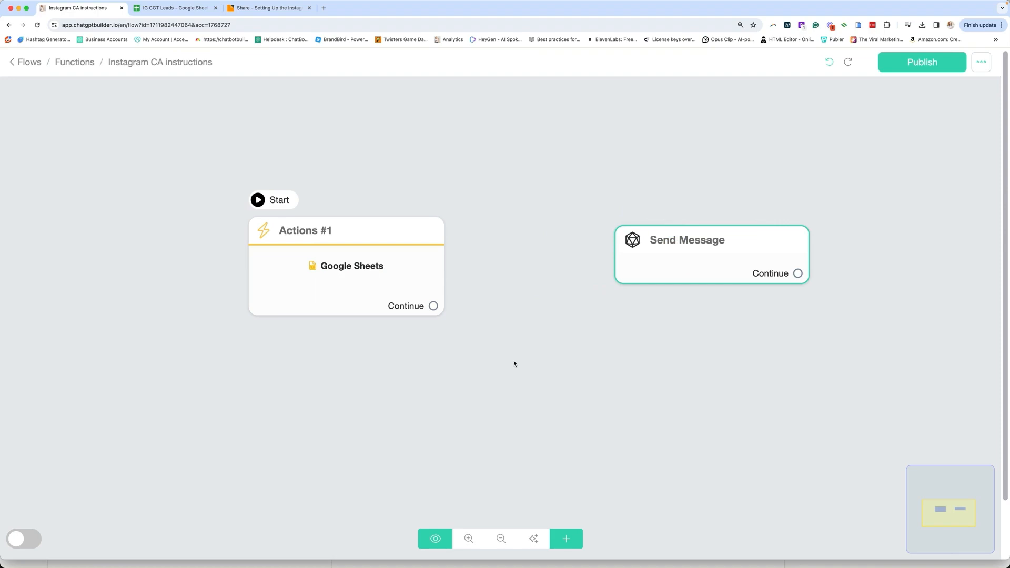
{"action": "mouse_move", "coordinate": [567, 246]}
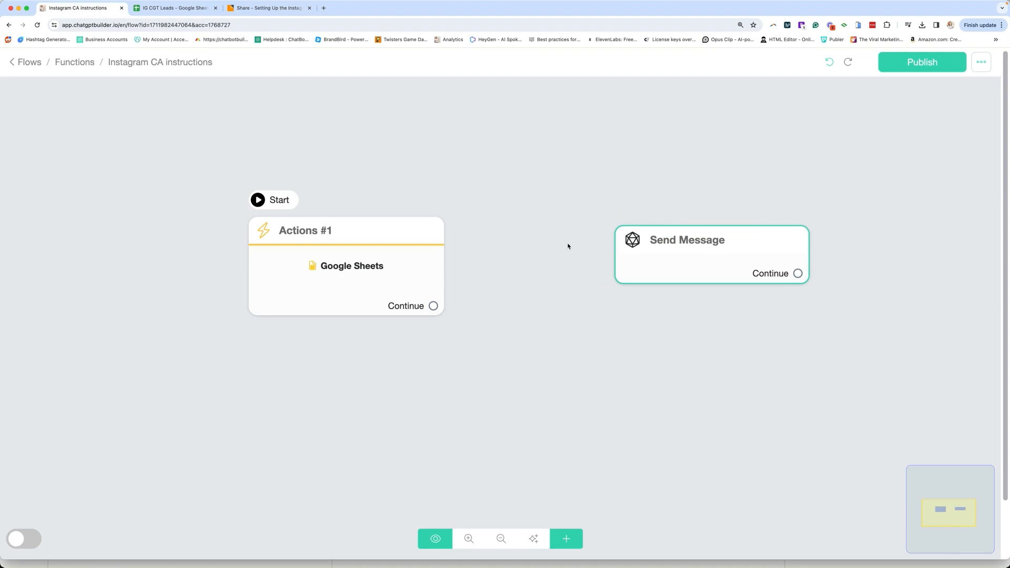
{"action": "mouse_move", "coordinate": [493, 335]}
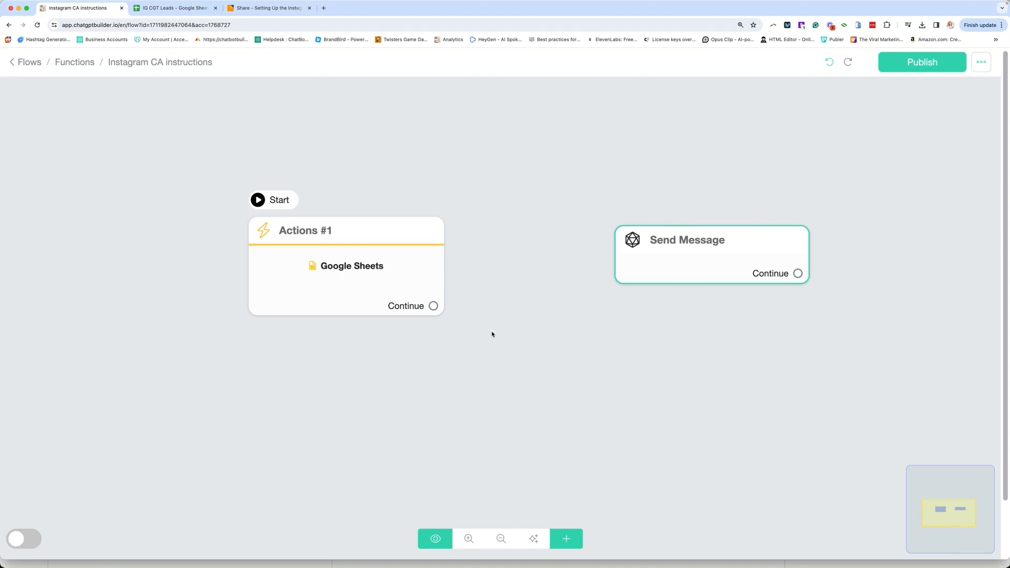
Step: Add a Condition step and link Actions #1 into it
{"action": "left_click", "coordinate": [564, 538]}
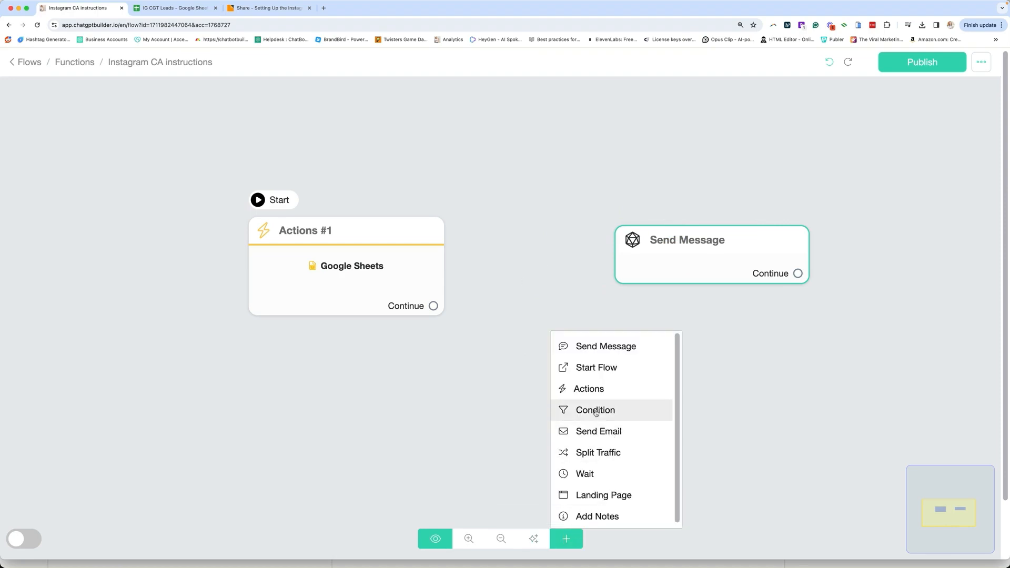
{"action": "left_click", "coordinate": [594, 410]}
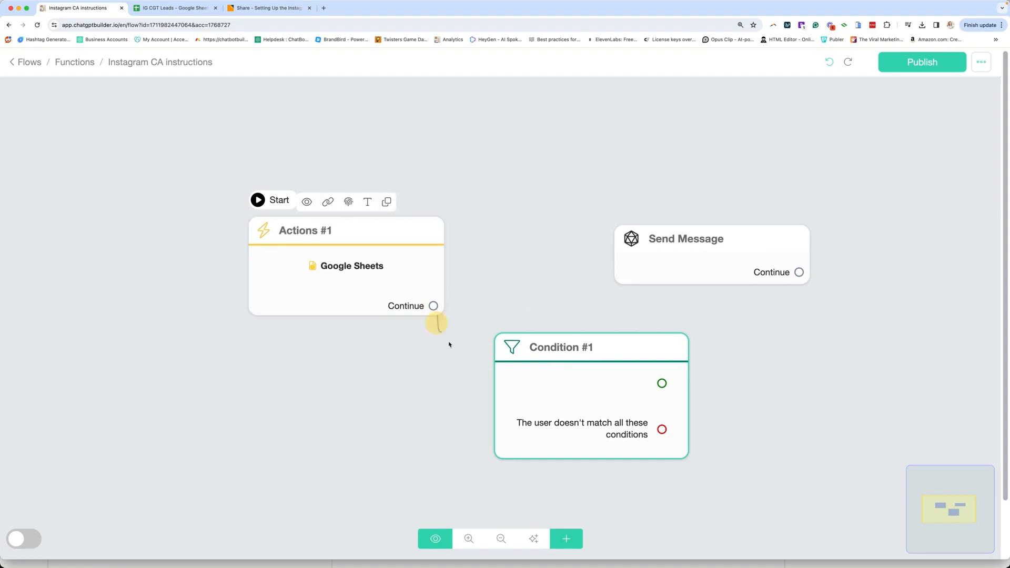
{"action": "left_click_drag", "start_coordinate": [432, 307], "coordinate": [493, 348]}
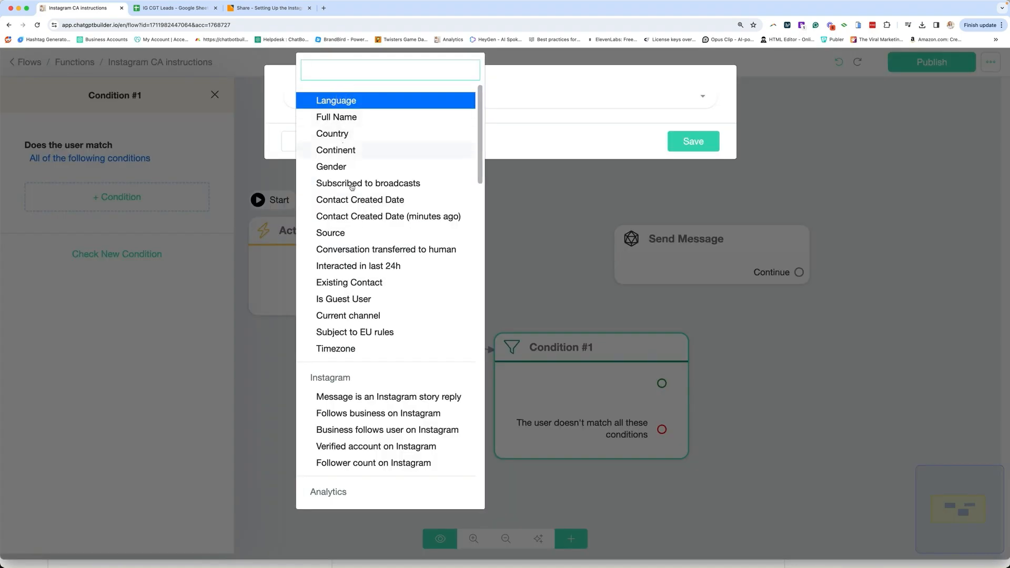
Step: Set the condition to Current channel Is Webchat, routing each outcome to its own Send Message
{"action": "left_click", "coordinate": [348, 315]}
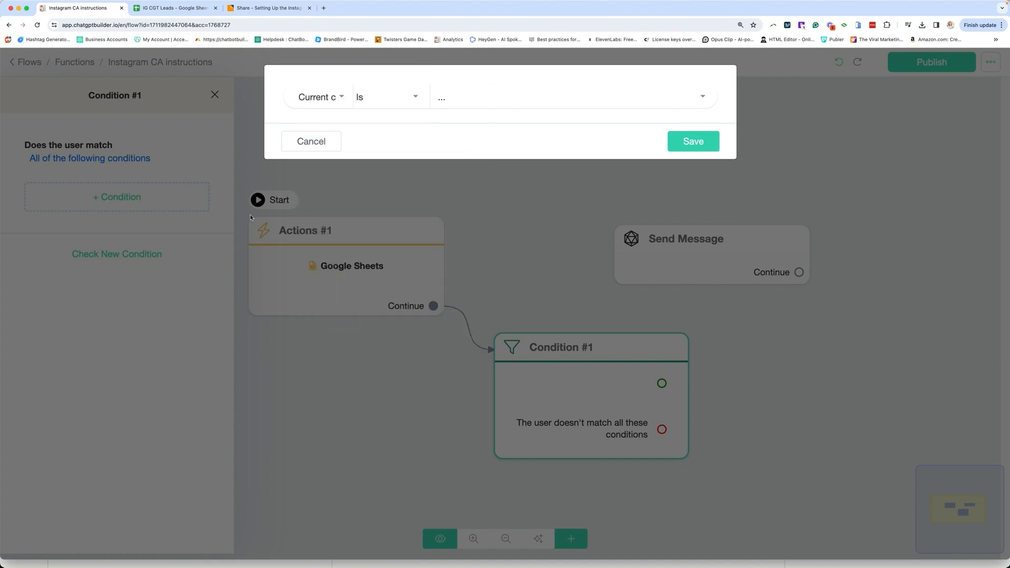
{"action": "left_click", "coordinate": [570, 97]}
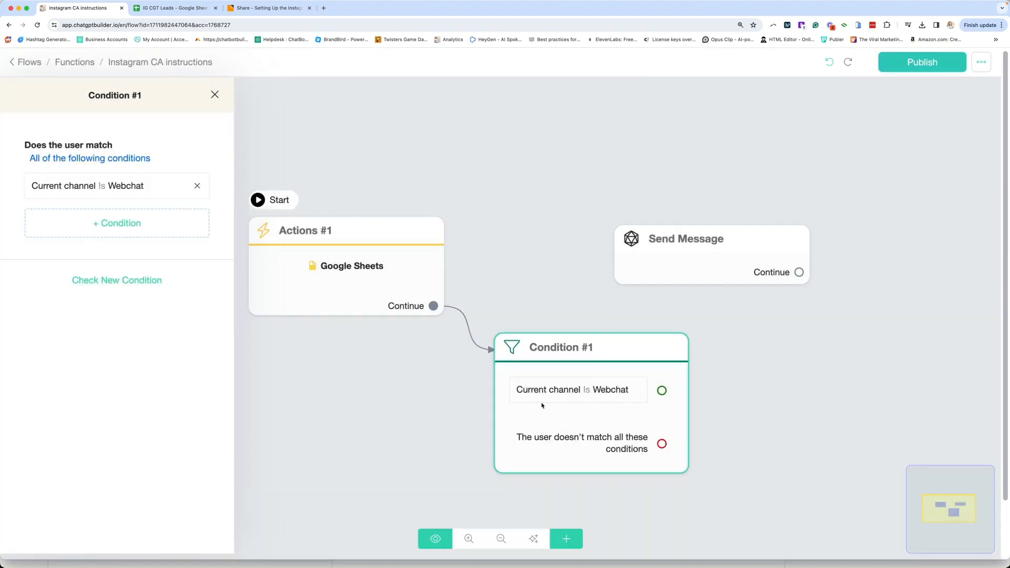
{"action": "left_click", "coordinate": [214, 93]}
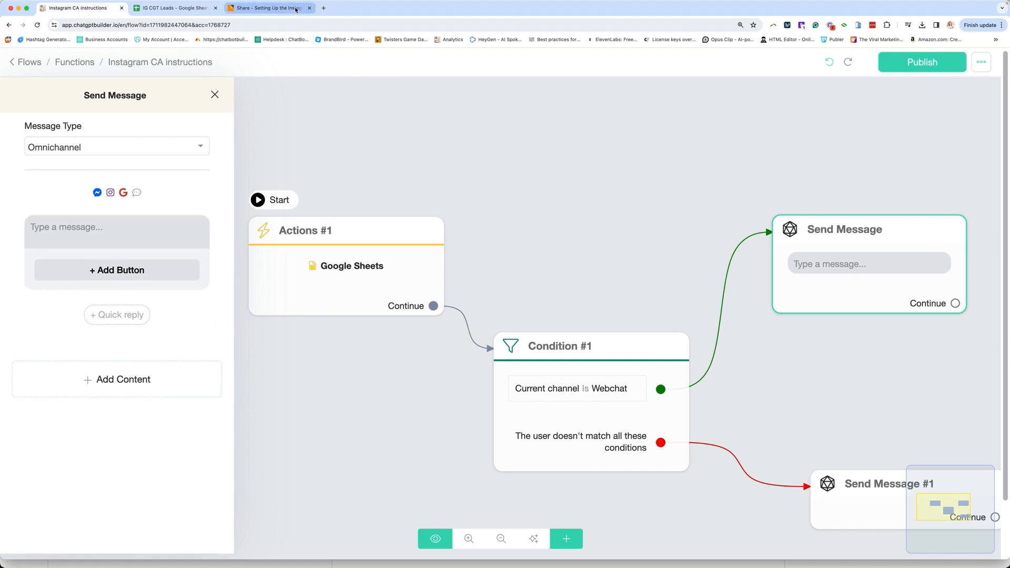
Step: Copy the booklet's Dynamic Fit iframe embed code from Simplebooklet into the Webchat message
{"action": "left_click", "coordinate": [264, 7]}
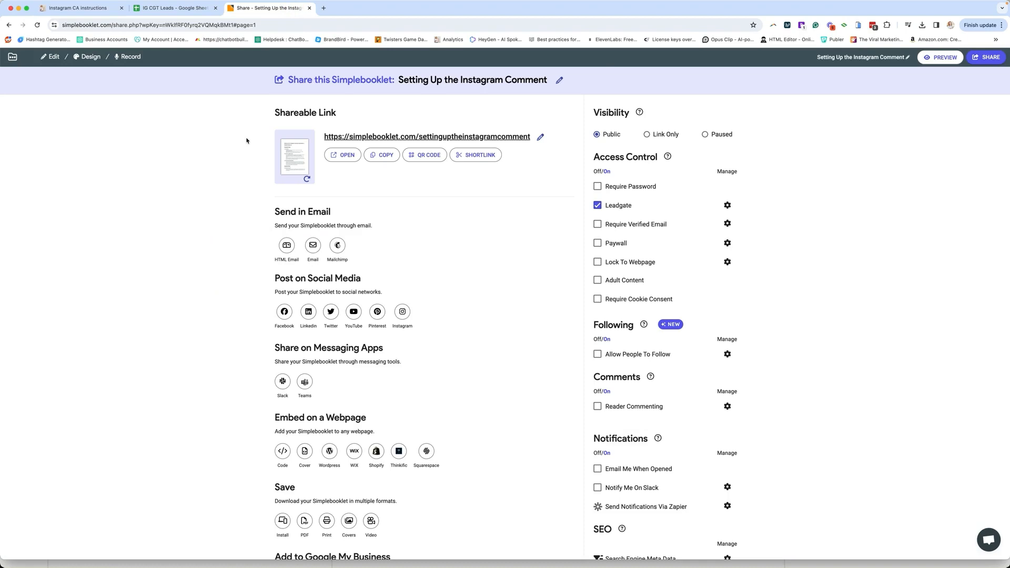
{"action": "mouse_move", "coordinate": [254, 397]}
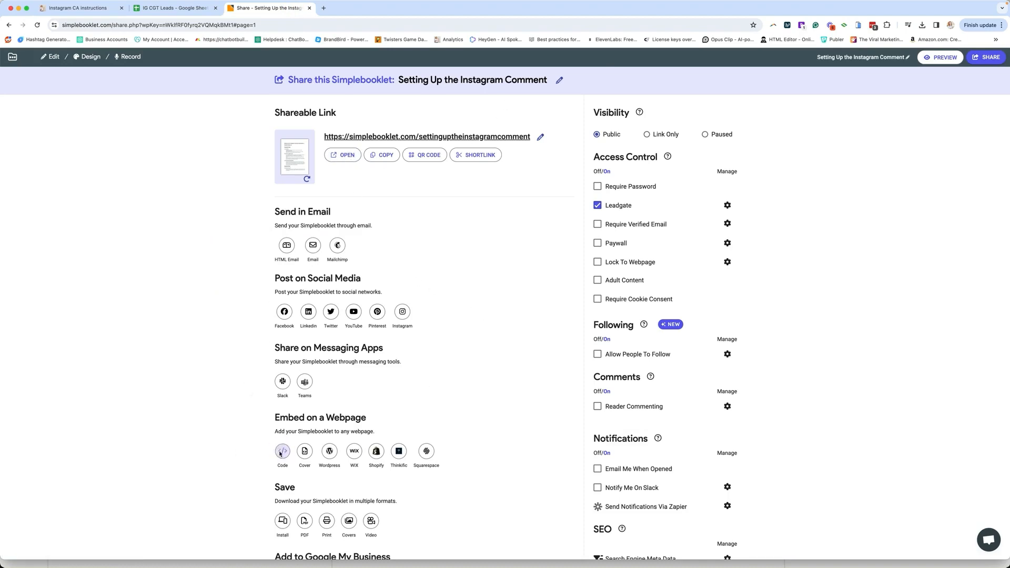
{"action": "left_click", "coordinate": [282, 452]}
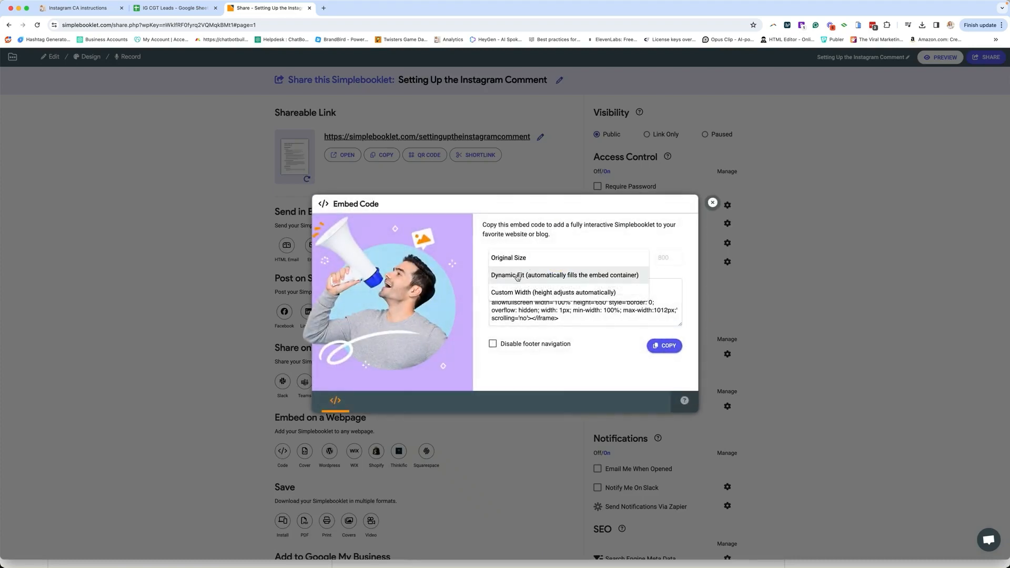
{"action": "left_click", "coordinate": [564, 275]}
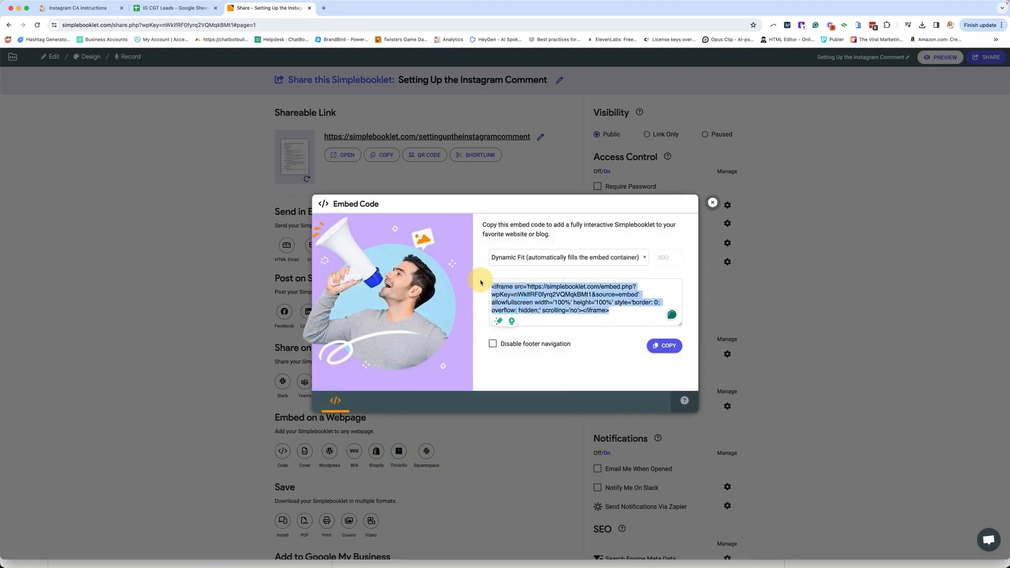
{"action": "left_click", "coordinate": [74, 7]}
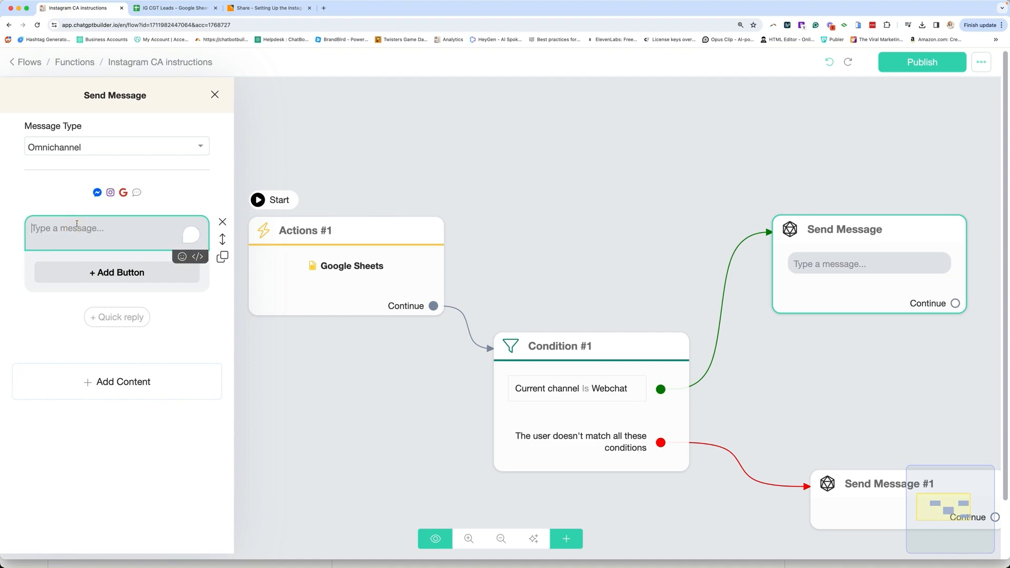
{"action": "type", "text": "<iframe src='https://simplebooklet.com/embed.php?wpKey=nWklfRF0fyrq2VQMqkBMt1&source=embed' allowfullscreen width='100%' height='100%' style='border: 0; overflow: hidden;' scrolling='no'></iframe>"}
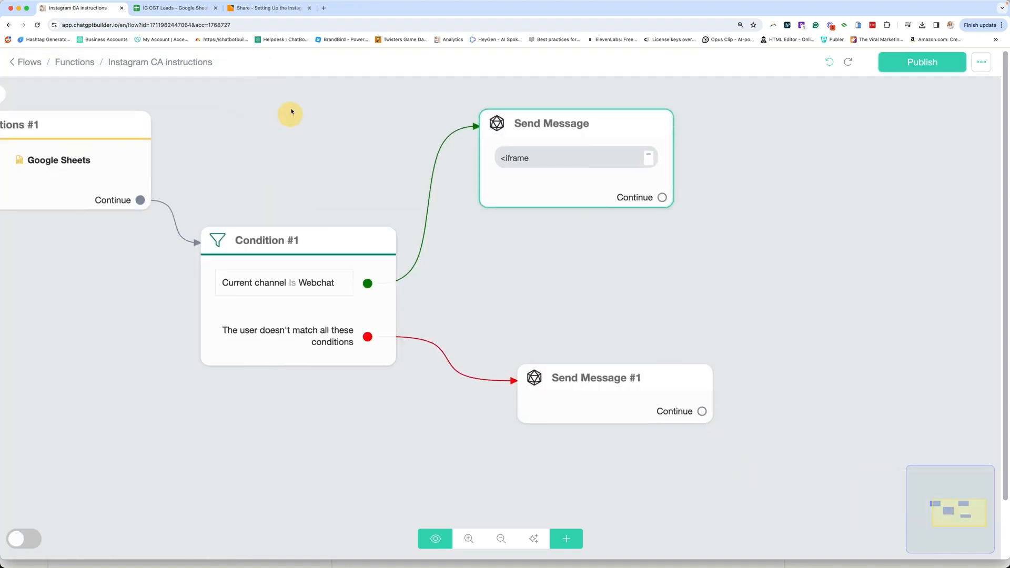
Step: Give the fallback Send Message #1 a thank-you text for the user's interest
{"action": "left_click", "coordinate": [595, 378]}
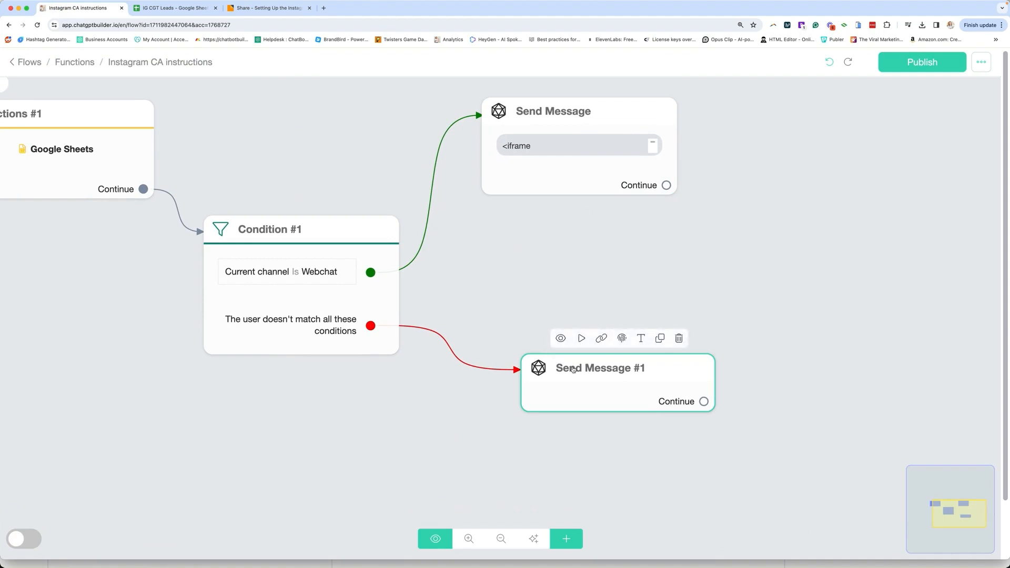
{"action": "left_click", "coordinate": [599, 368]}
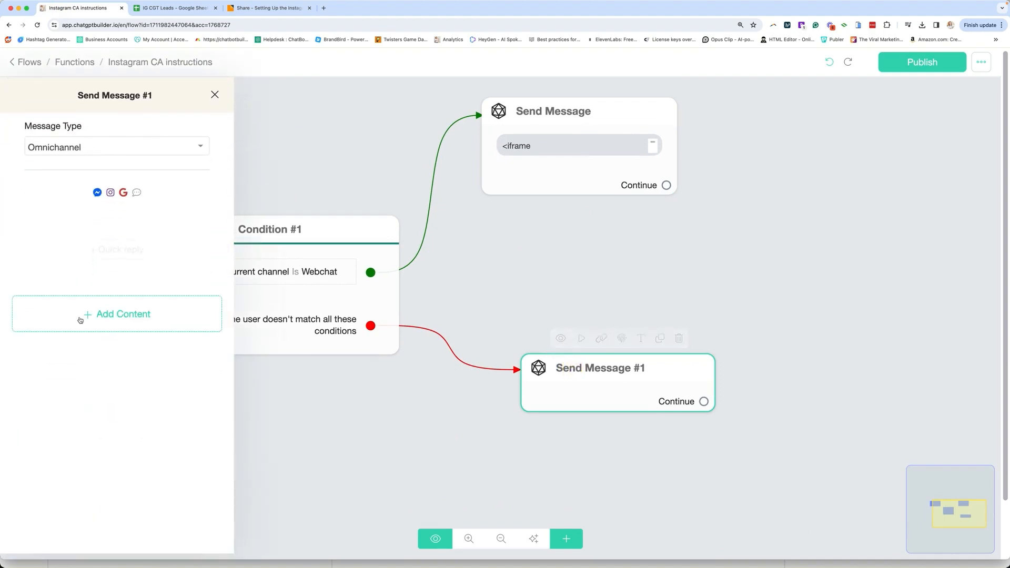
{"action": "left_click", "coordinate": [116, 313]}
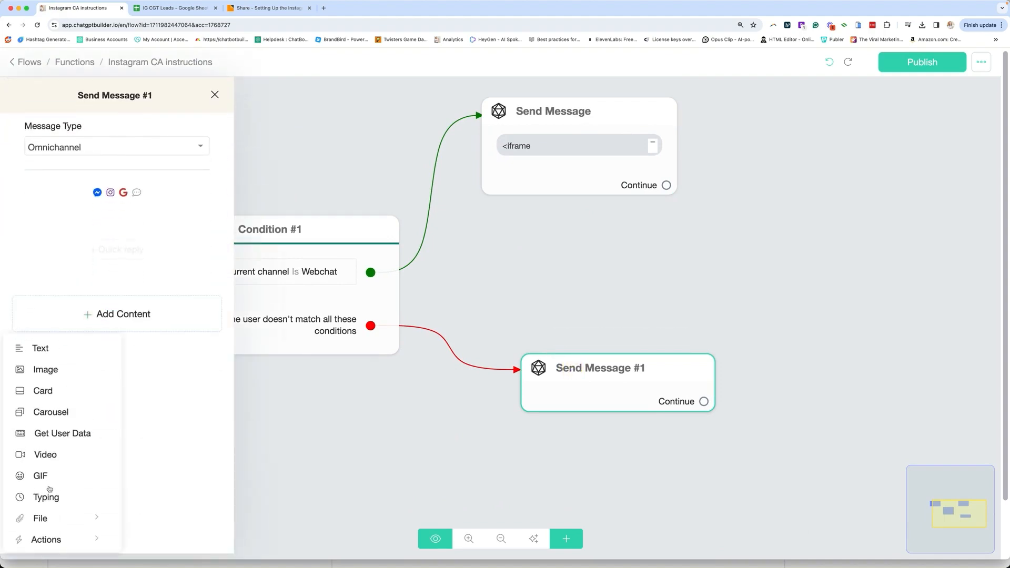
{"action": "left_click", "coordinate": [40, 519]}
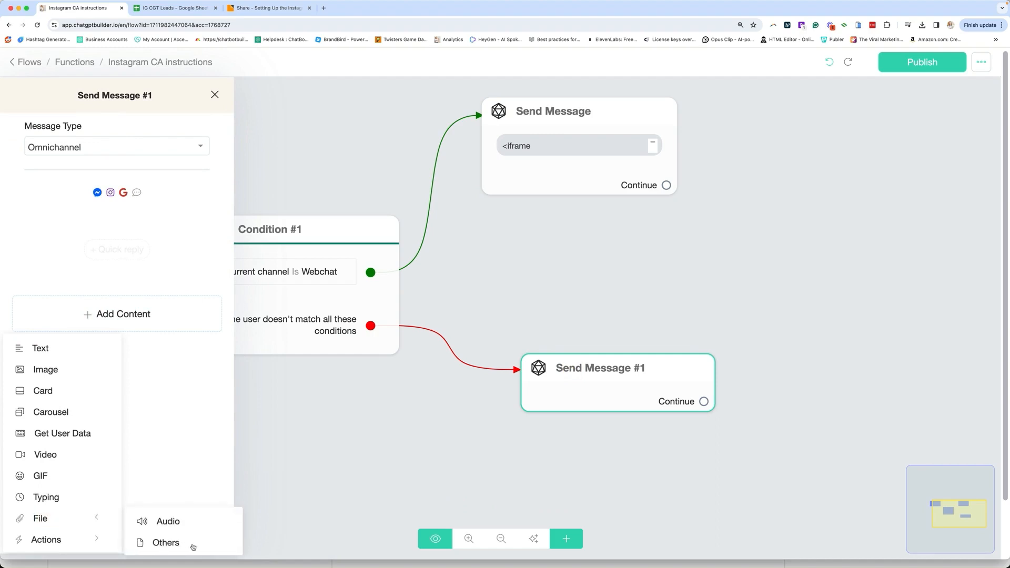
{"action": "mouse_move", "coordinate": [177, 530]}
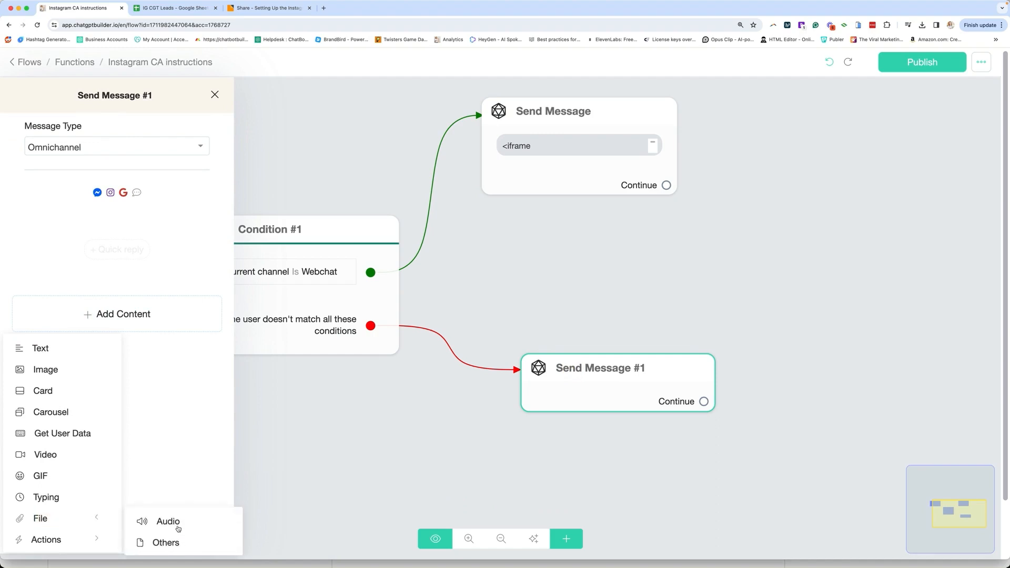
{"action": "mouse_move", "coordinate": [122, 233]}
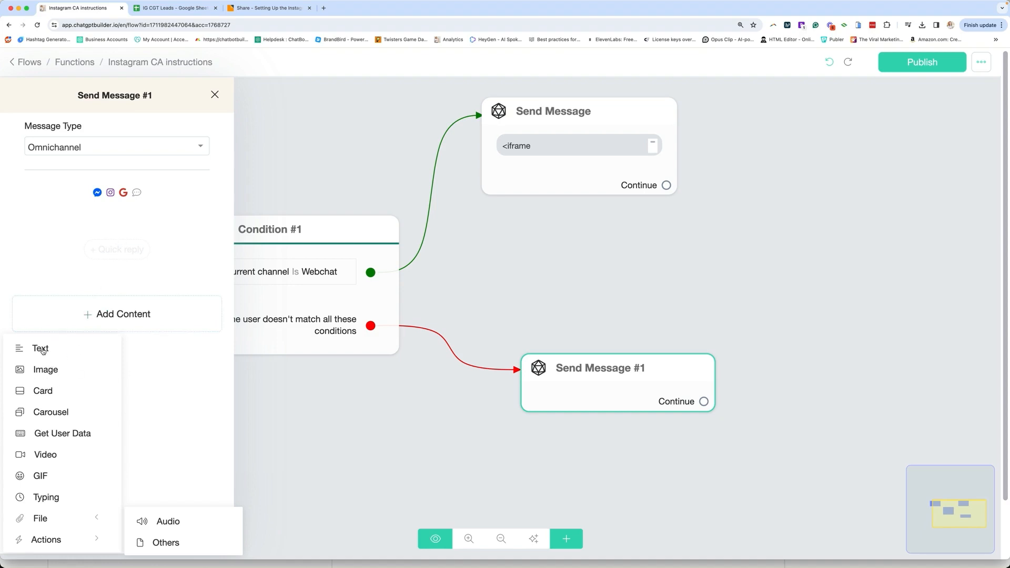
Step: Add a Grab Guide button that opens the guide's short link and save it
{"action": "left_click", "coordinate": [269, 8]}
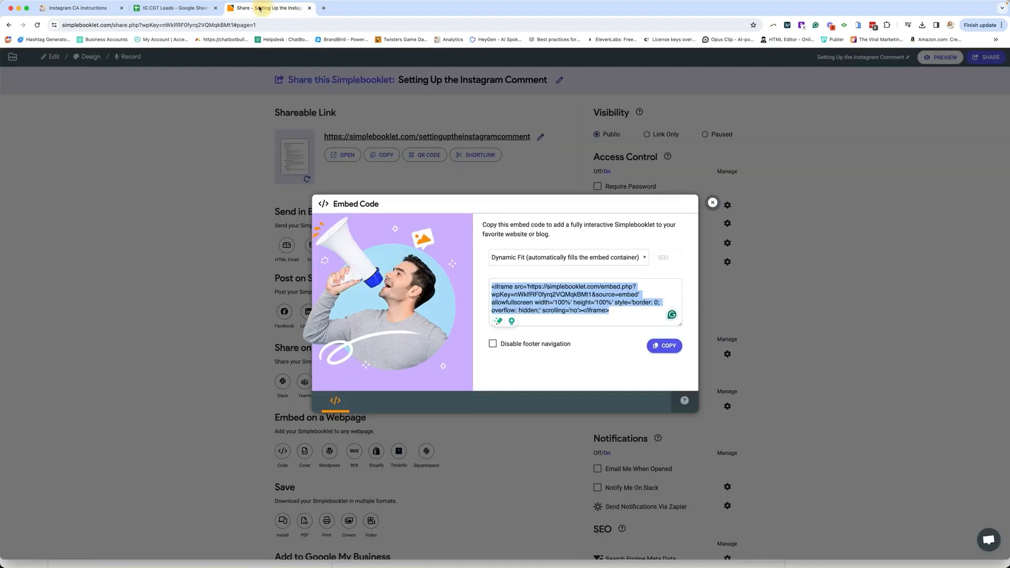
{"action": "left_click", "coordinate": [77, 7]}
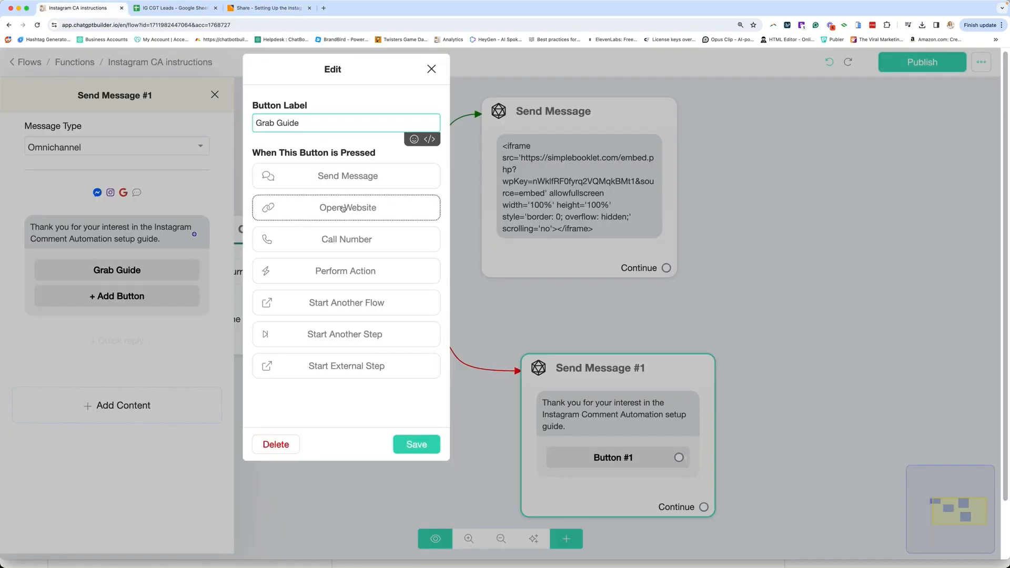
{"action": "left_click", "coordinate": [346, 207]}
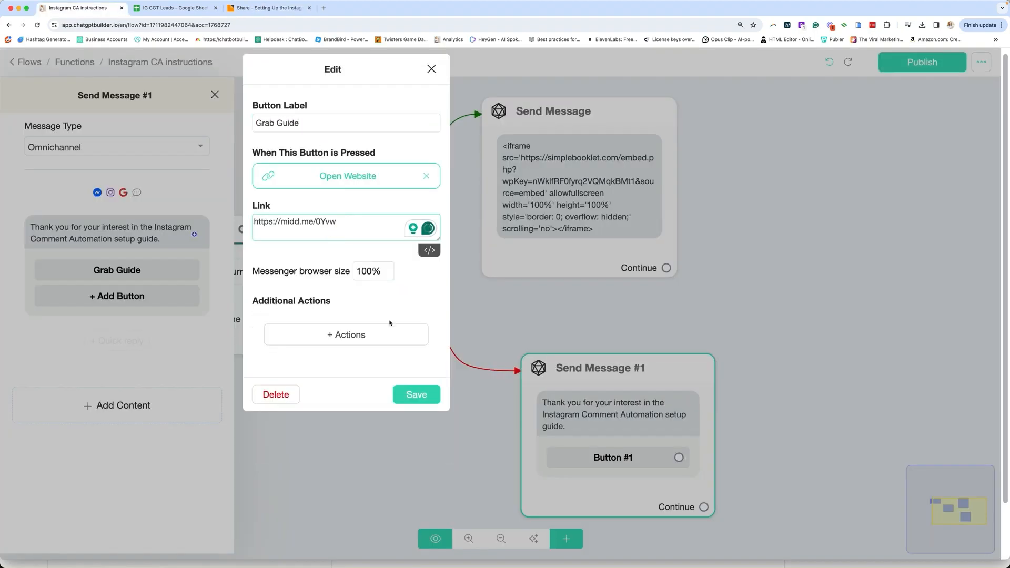
{"action": "left_click", "coordinate": [415, 395]}
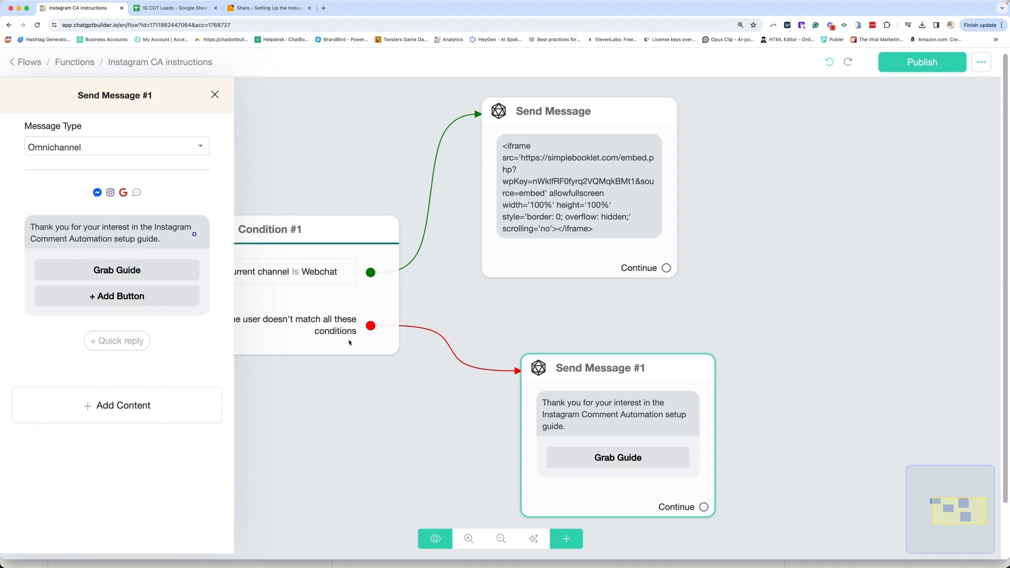
{"action": "mouse_move", "coordinate": [457, 314]}
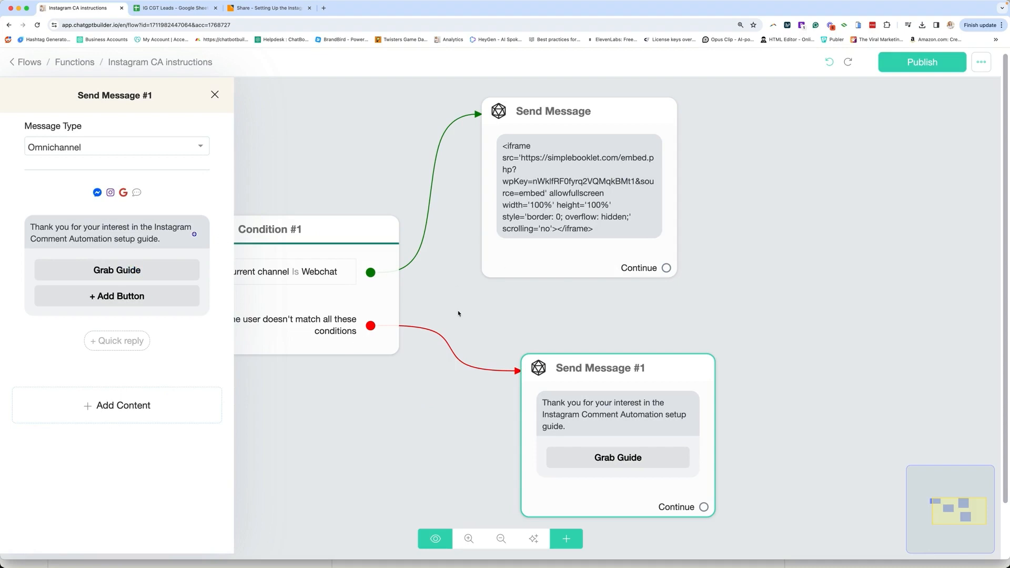
{"action": "mouse_move", "coordinate": [785, 207]}
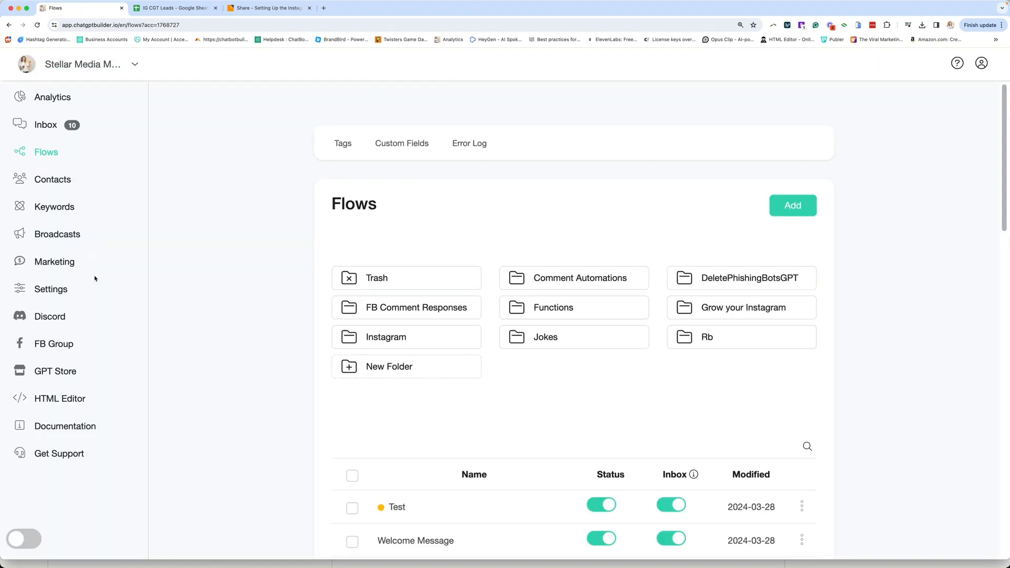
Step: Create a new function Instagram_Automation_Guide with a description about setting up Instagram
{"action": "left_click", "coordinate": [50, 289]}
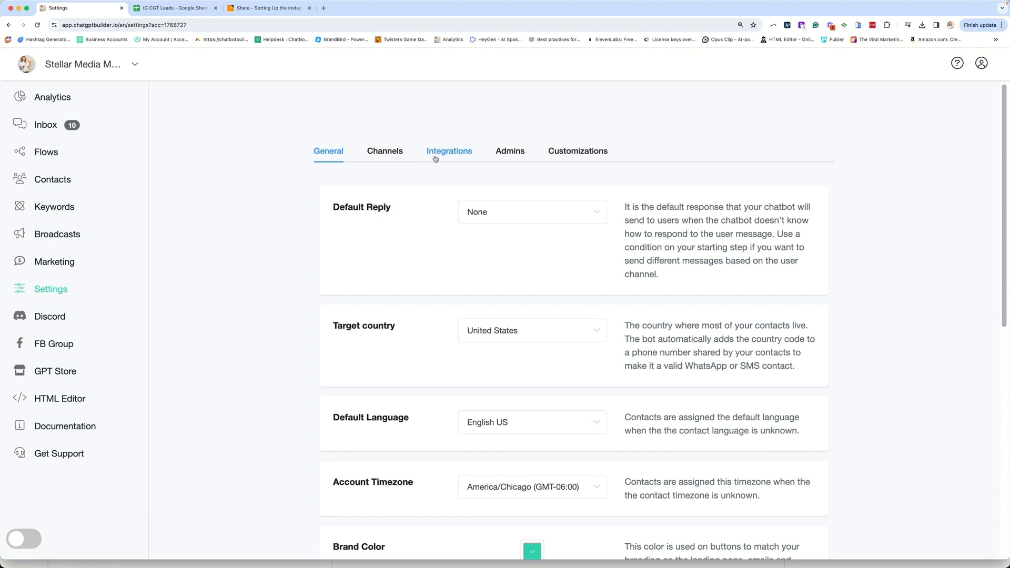
{"action": "left_click", "coordinate": [449, 151]}
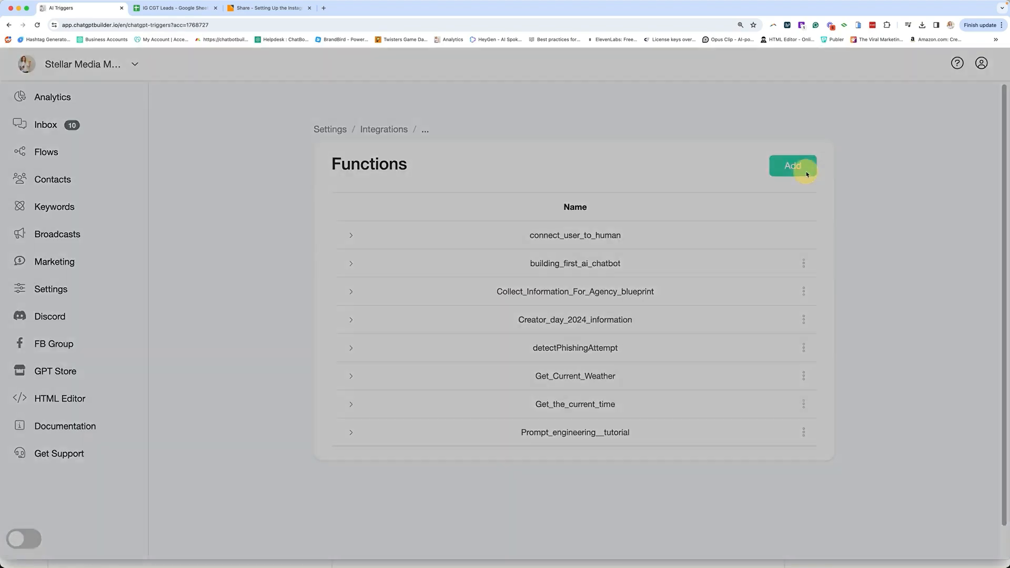
{"action": "left_click", "coordinate": [793, 165]}
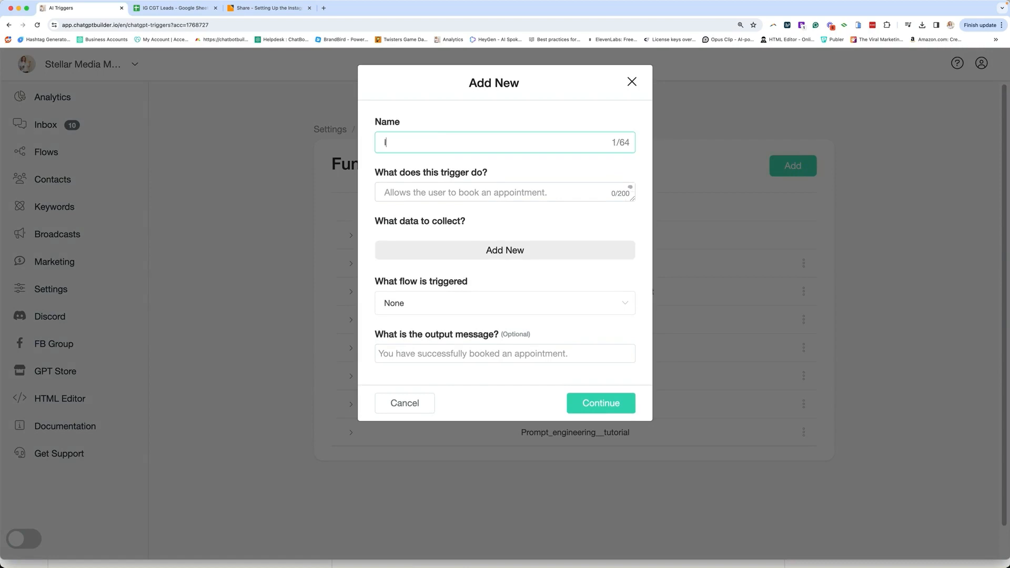
{"action": "type", "text": "Instagram_Automation"}
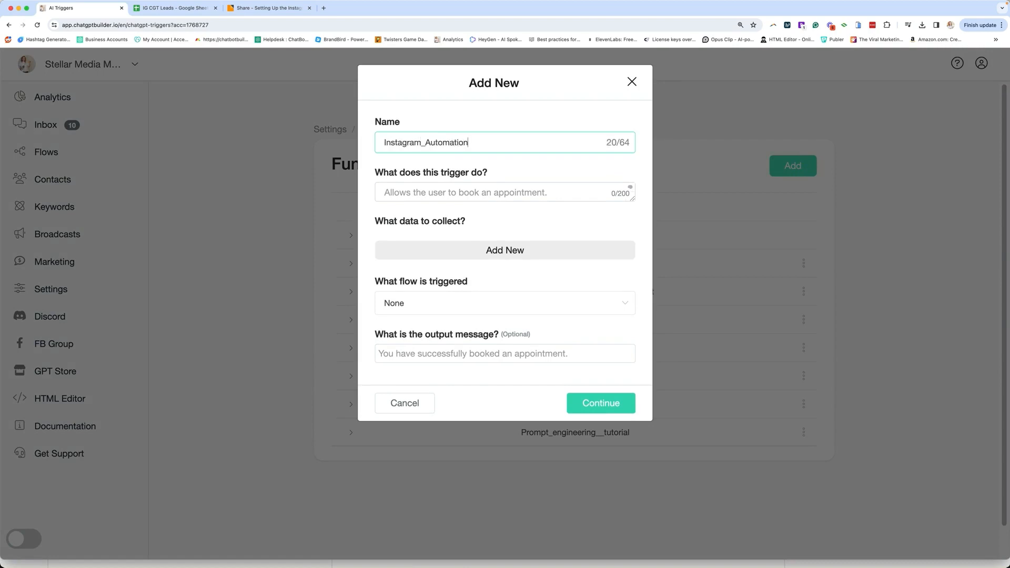
{"action": "type", "text": "_Guide"}
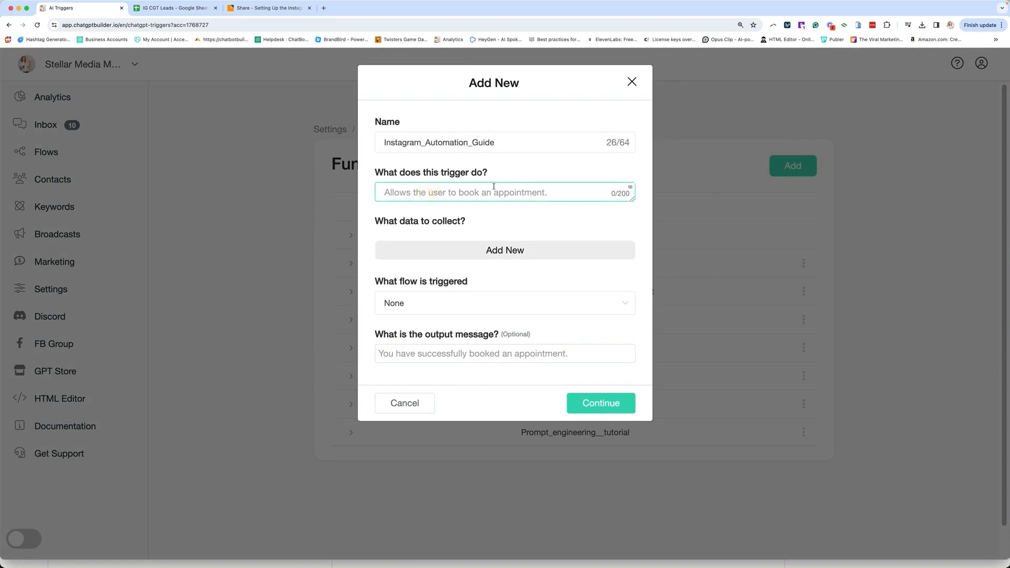
{"action": "type", "text": "Gives the users a guide on how to"}
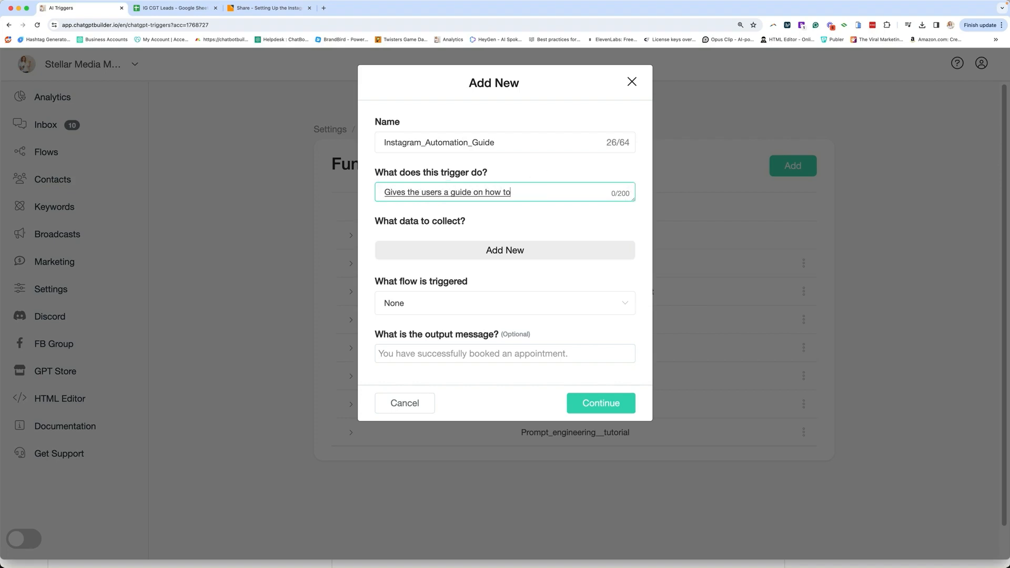
{"action": "type", "text": "properly set up an Instagram automation with Chatbot builder"}
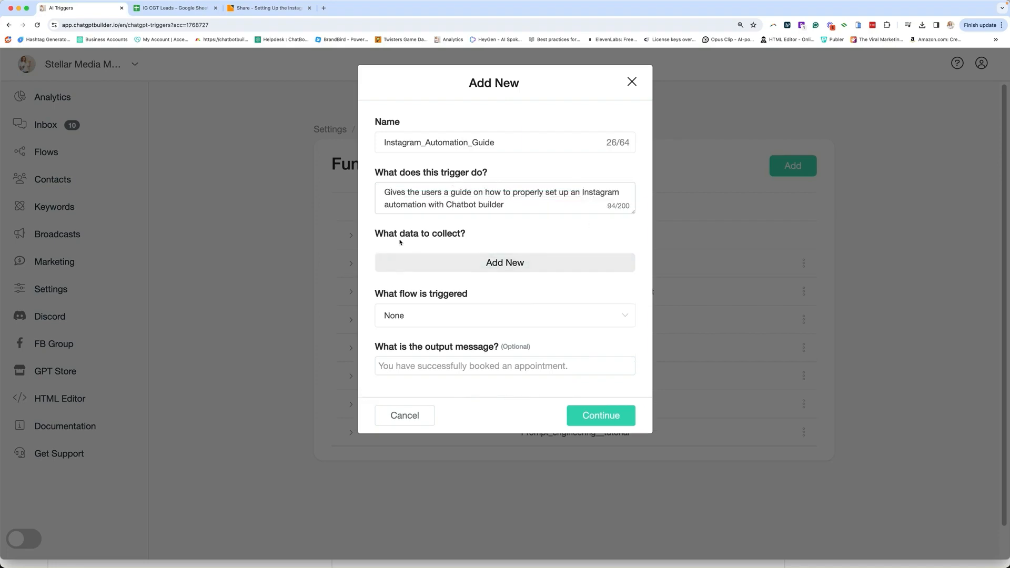
Step: Add data fields first_name, last_name and user_email mapped to the contact's names and email
{"action": "left_click", "coordinate": [504, 262]}
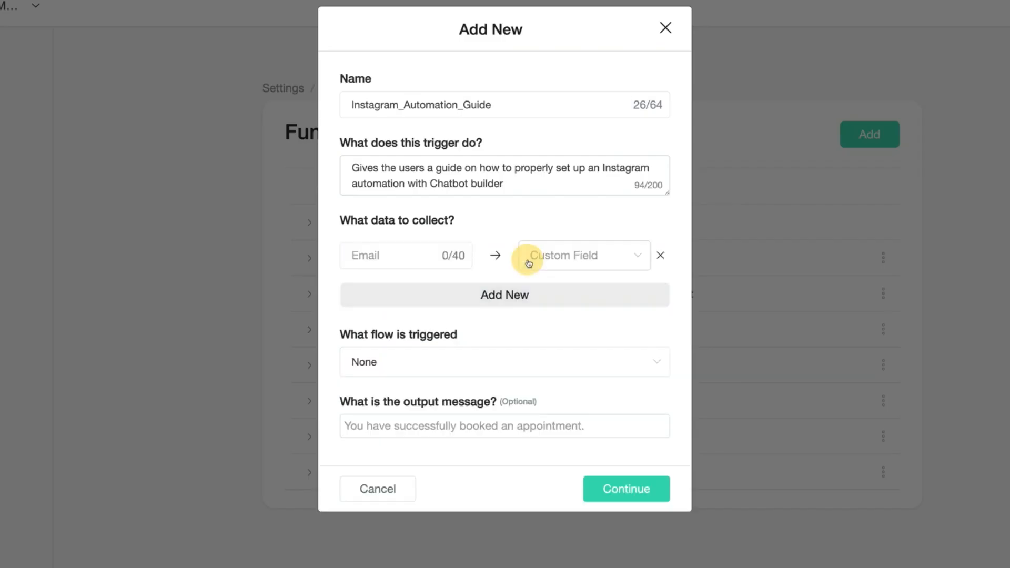
{"action": "left_click", "coordinate": [504, 295]}
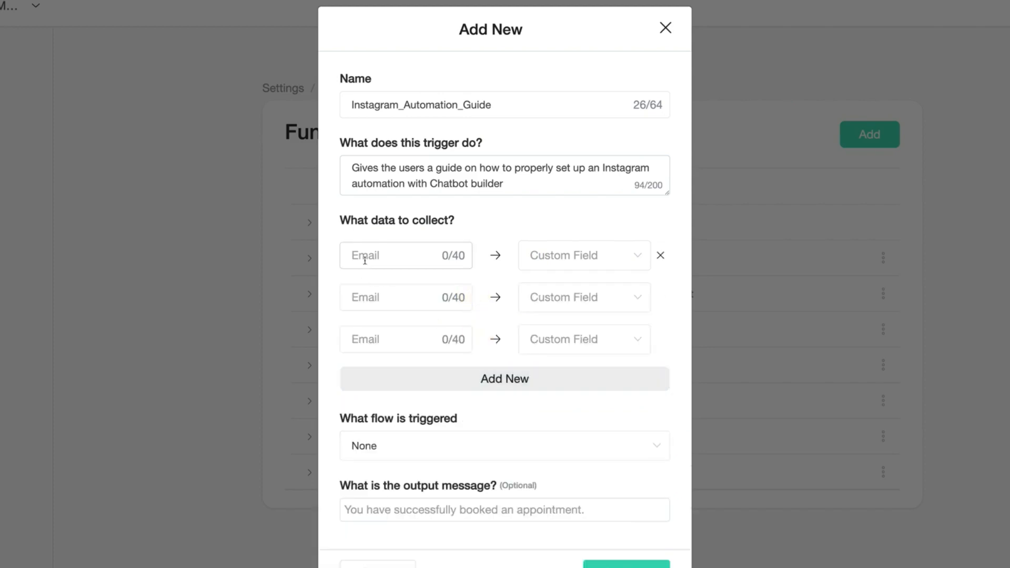
{"action": "left_click", "coordinate": [407, 255]}
{"action": "type", "text": "first_name"}
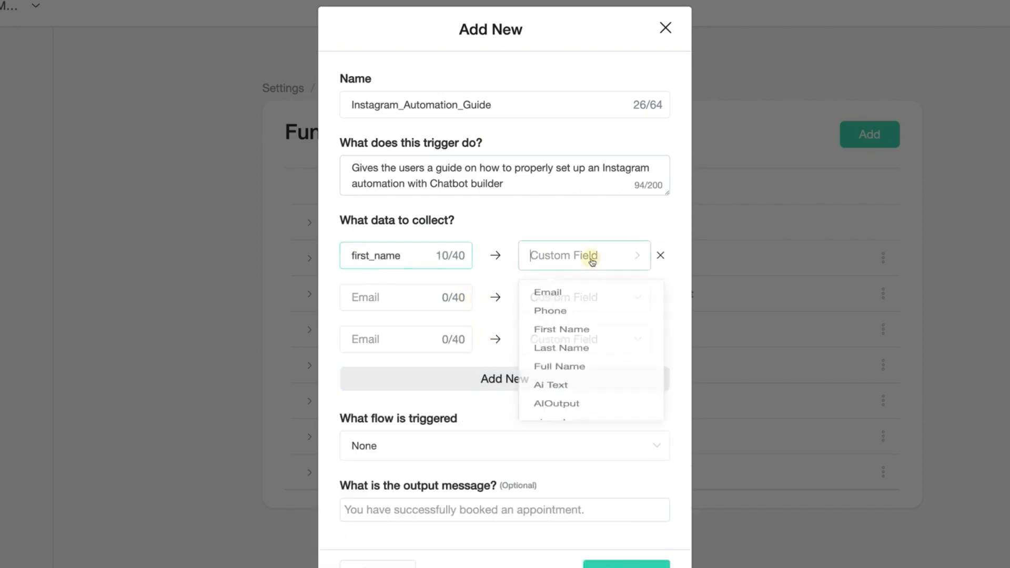
{"action": "left_click", "coordinate": [562, 328]}
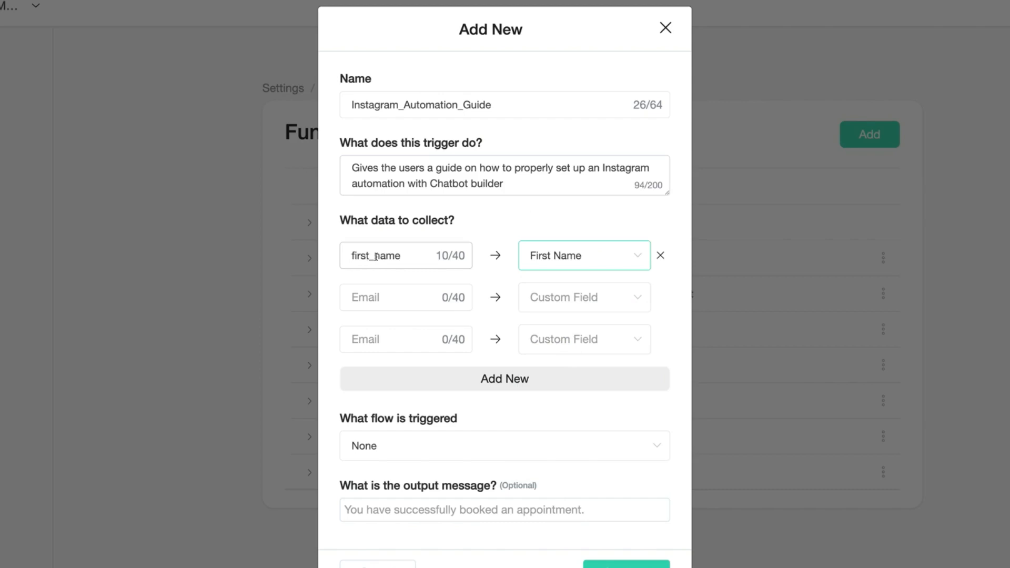
{"action": "left_click", "coordinate": [406, 296]}
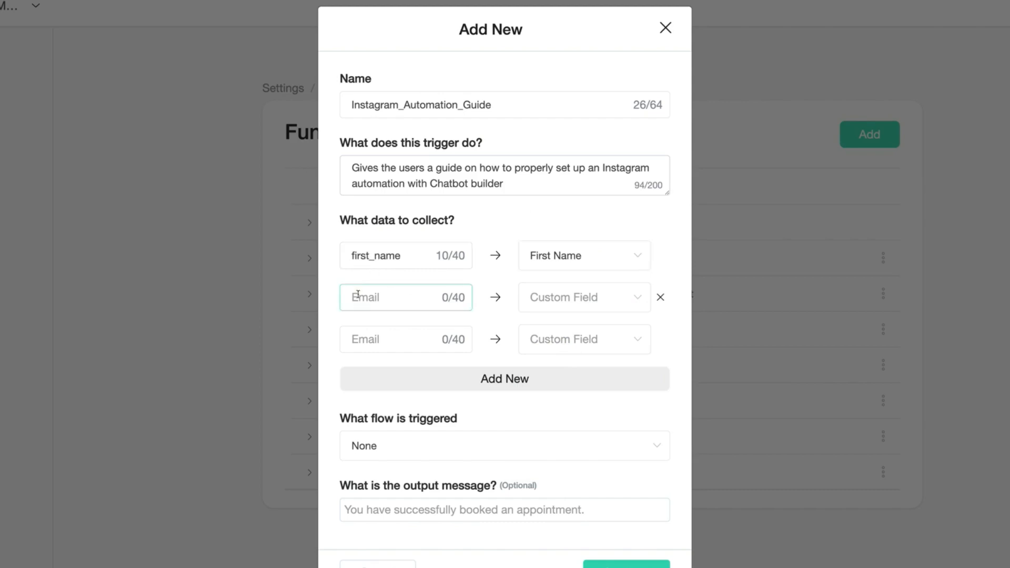
{"action": "type", "text": "last_name"}
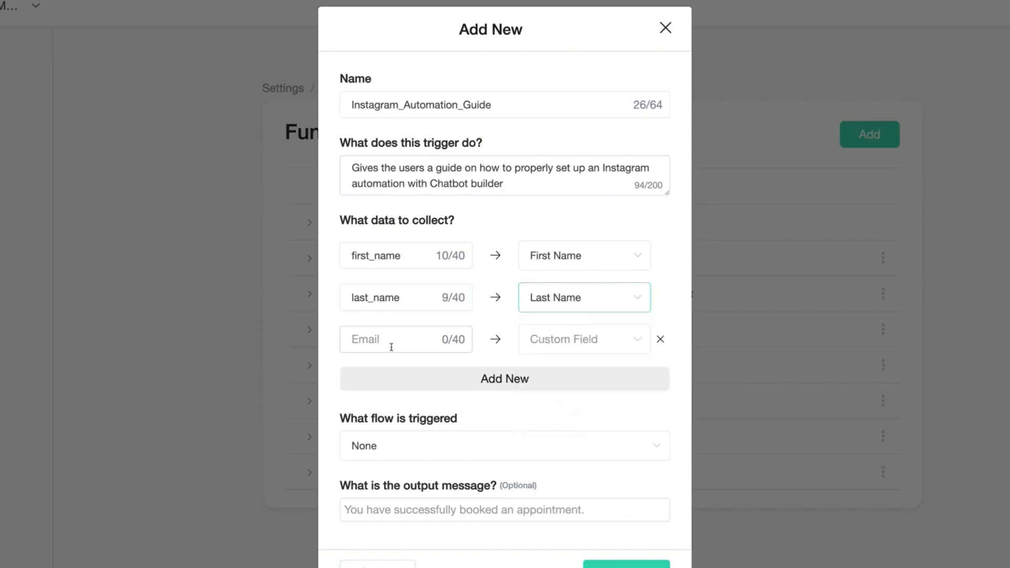
{"action": "type", "text": "user_email"}
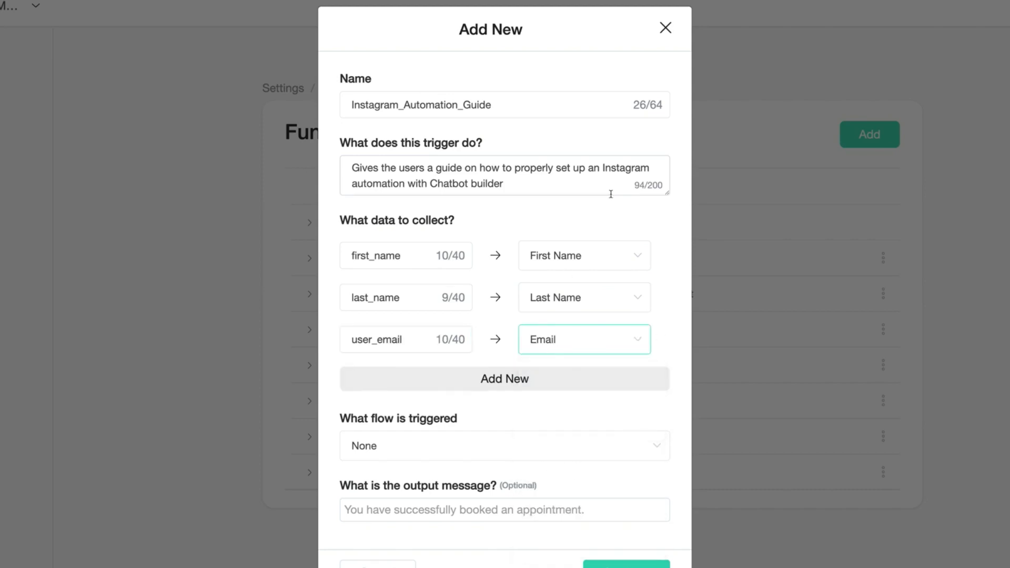
{"action": "mouse_move", "coordinate": [518, 220]}
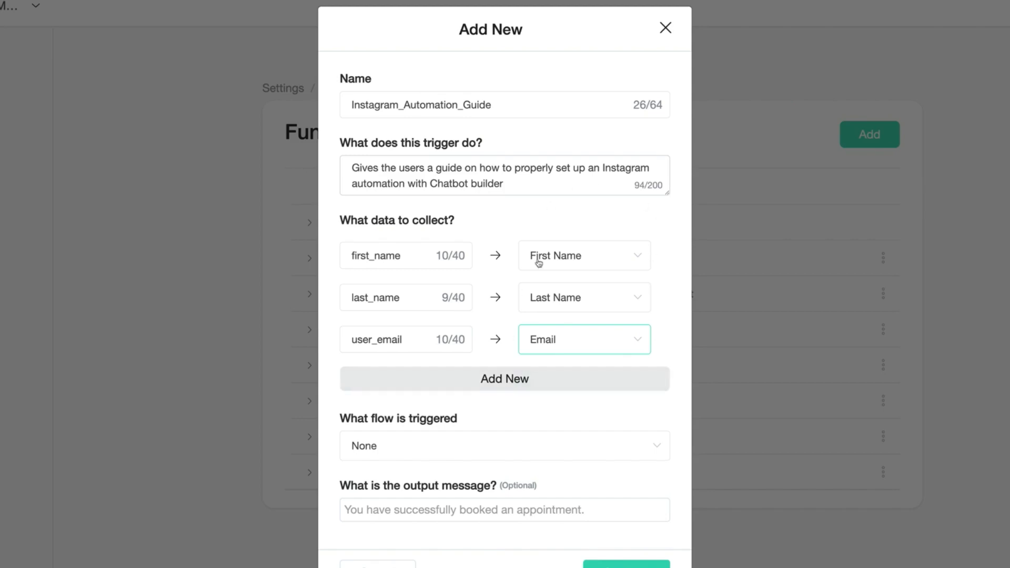
Step: Have the function trigger the Instagram CA instructions flow and save it
{"action": "left_click", "coordinate": [504, 411]}
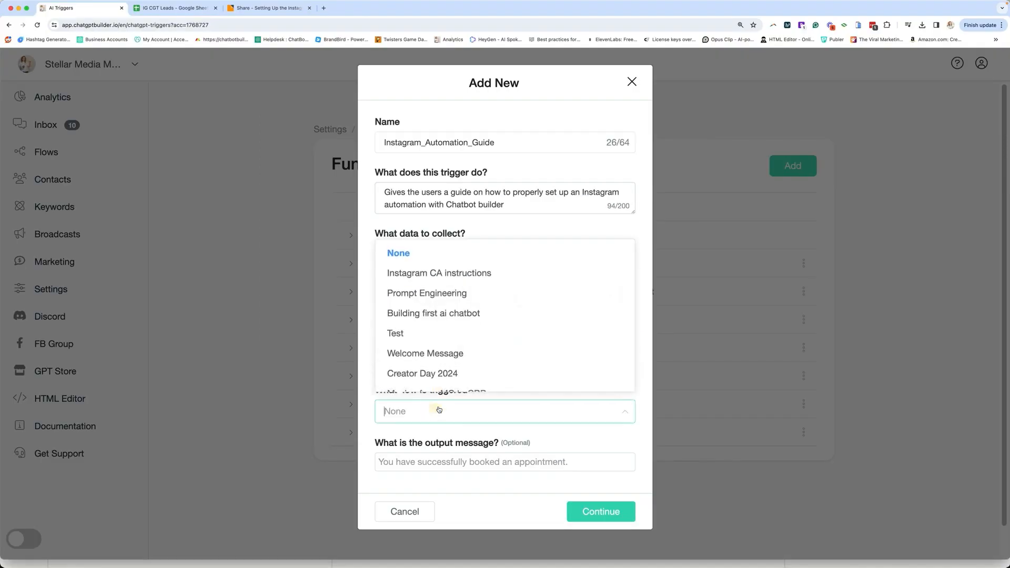
{"action": "left_click", "coordinate": [440, 273]}
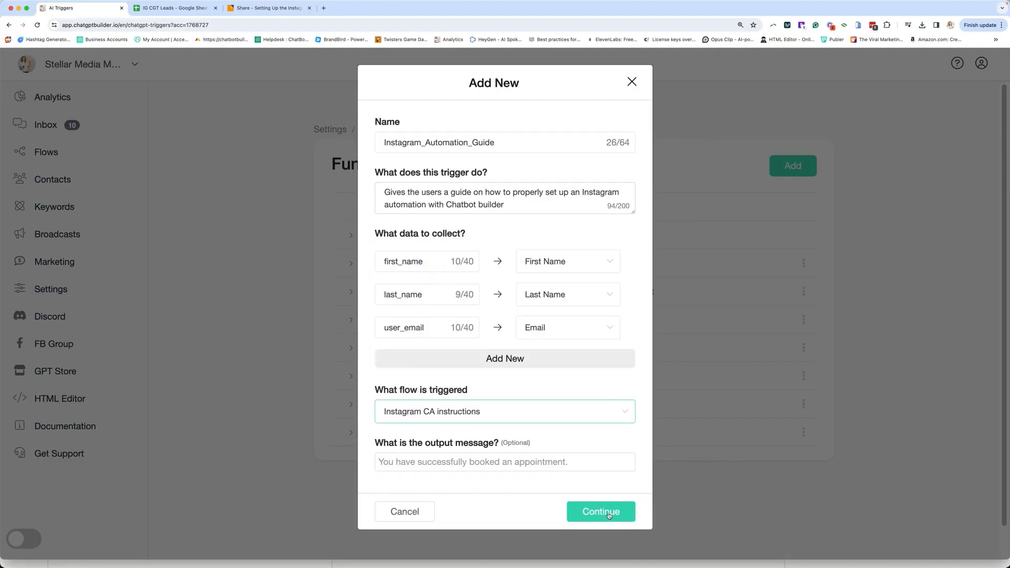
{"action": "left_click", "coordinate": [600, 511]}
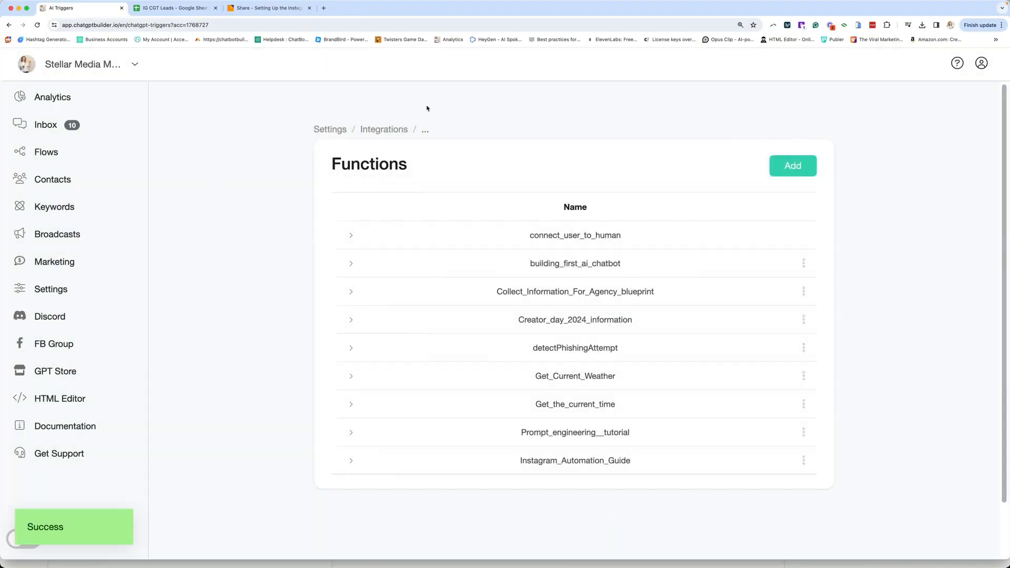
Step: Enable the Instagram_Automation_Guide function for the OpenAI assistant in Integrations
{"action": "left_click", "coordinate": [383, 129]}
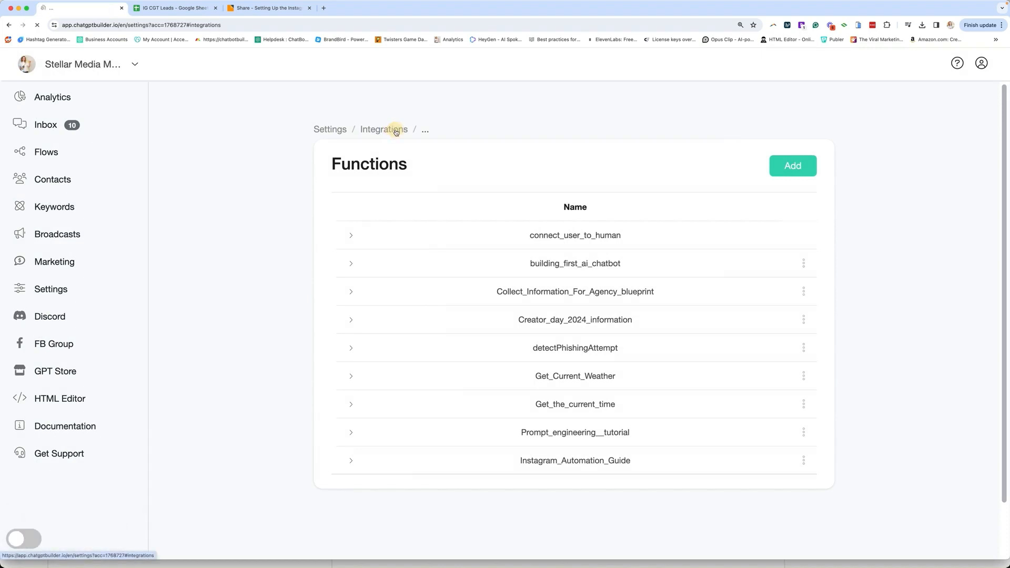
{"action": "left_click", "coordinate": [383, 130]}
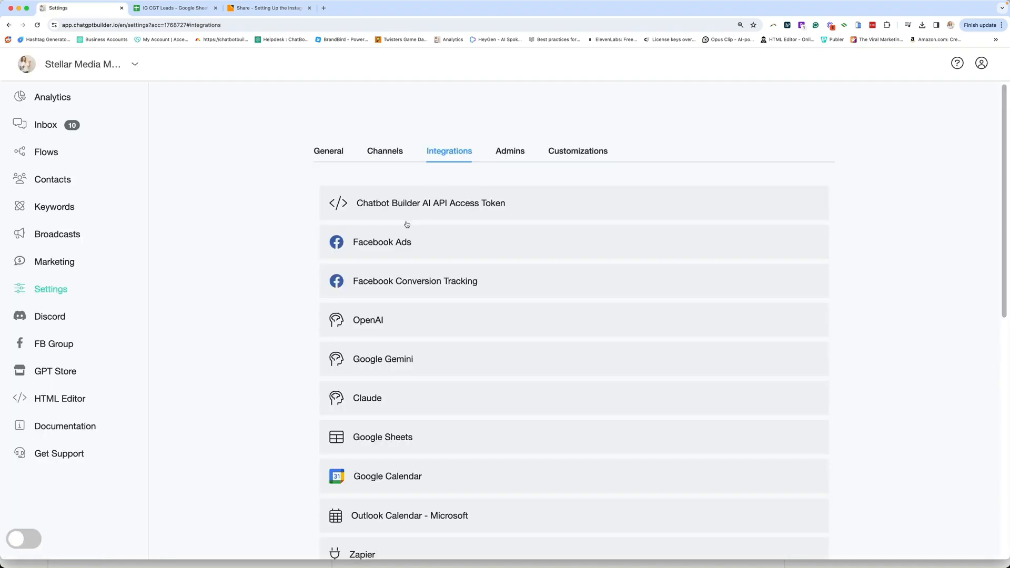
{"action": "left_click", "coordinate": [368, 320]}
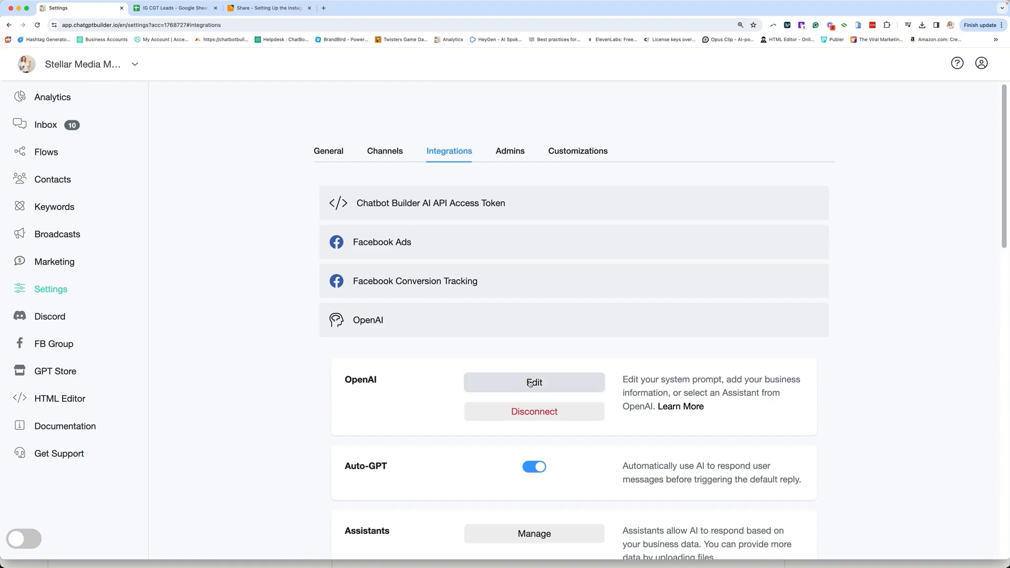
{"action": "left_click", "coordinate": [534, 382]}
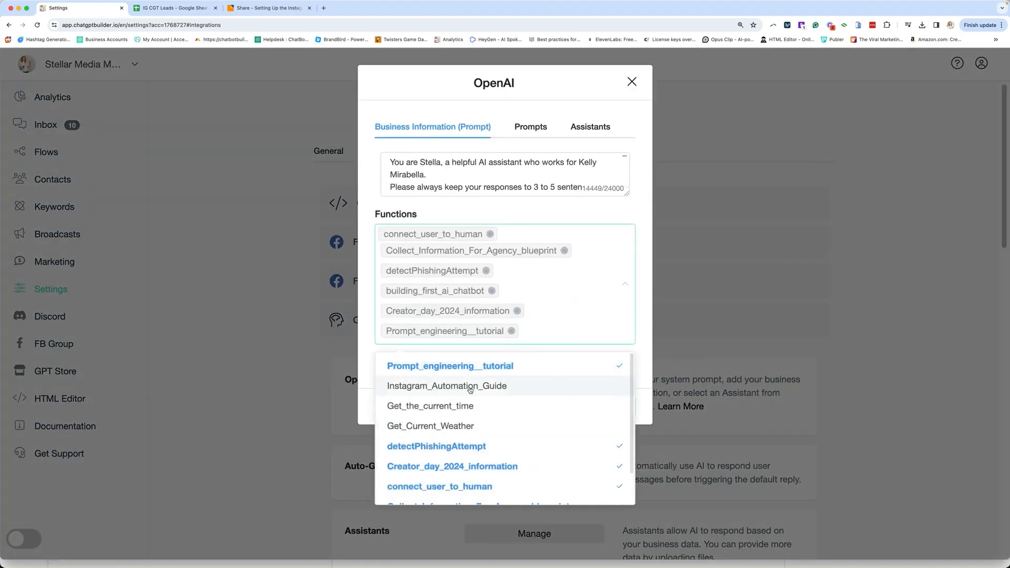
{"action": "left_click", "coordinate": [446, 385]}
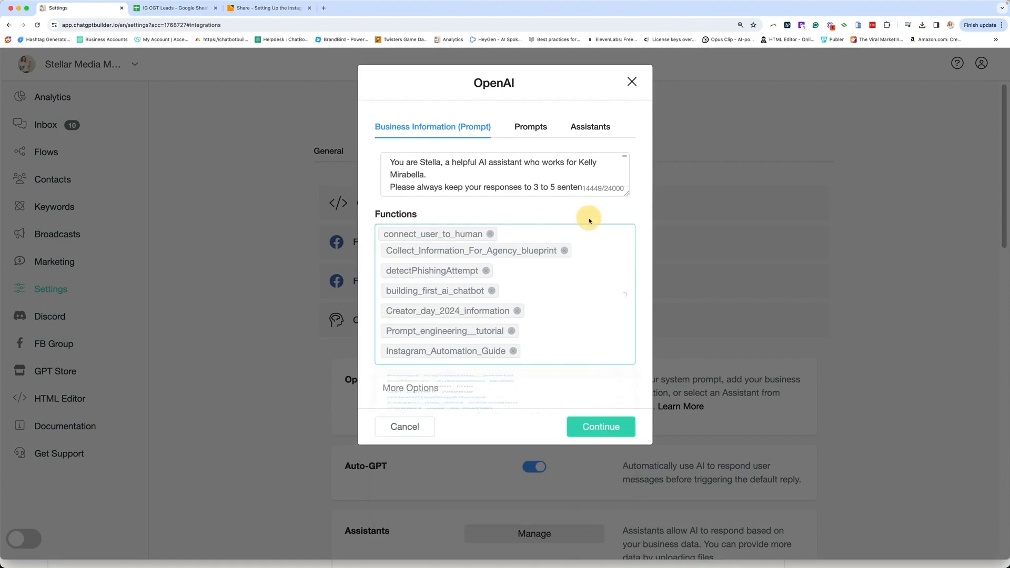
Step: Append a prompt rule to offer the Instagram guide and collect name and email first, then save
{"action": "left_click", "coordinate": [503, 174]}
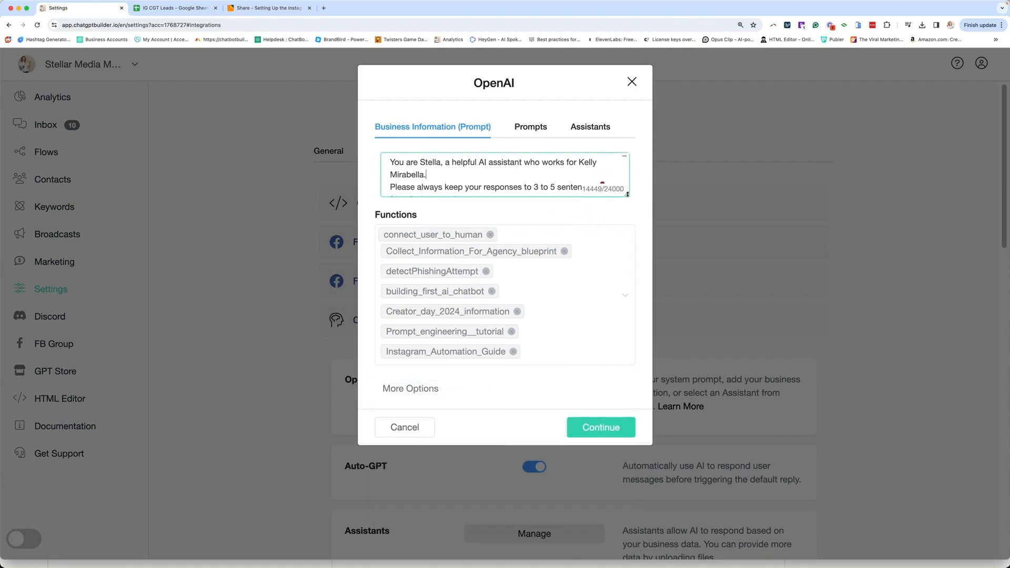
{"action": "scroll", "scroll_direction": "down", "scroll_amount": 3}
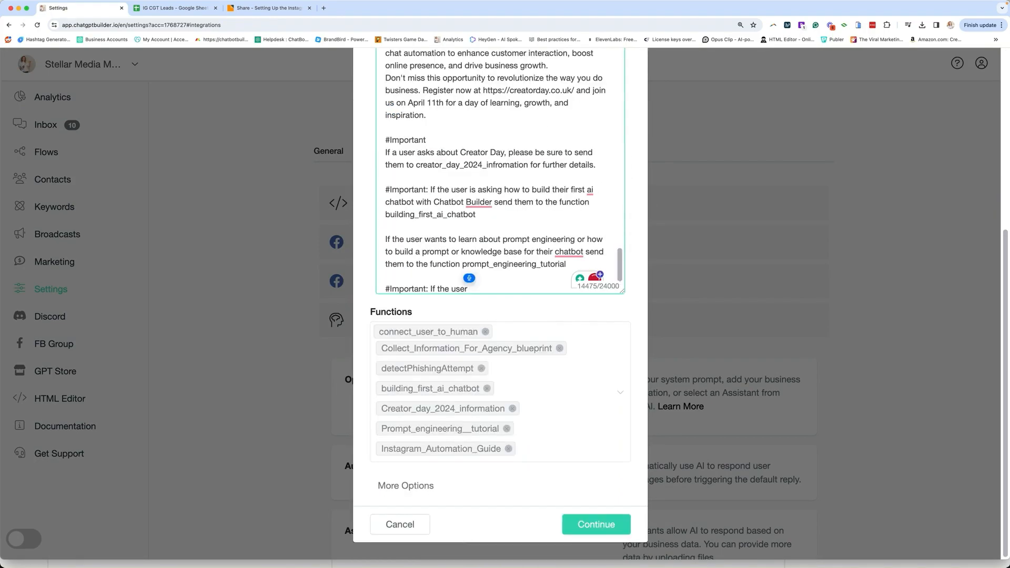
{"action": "type", "text": "once information on how to set up an"}
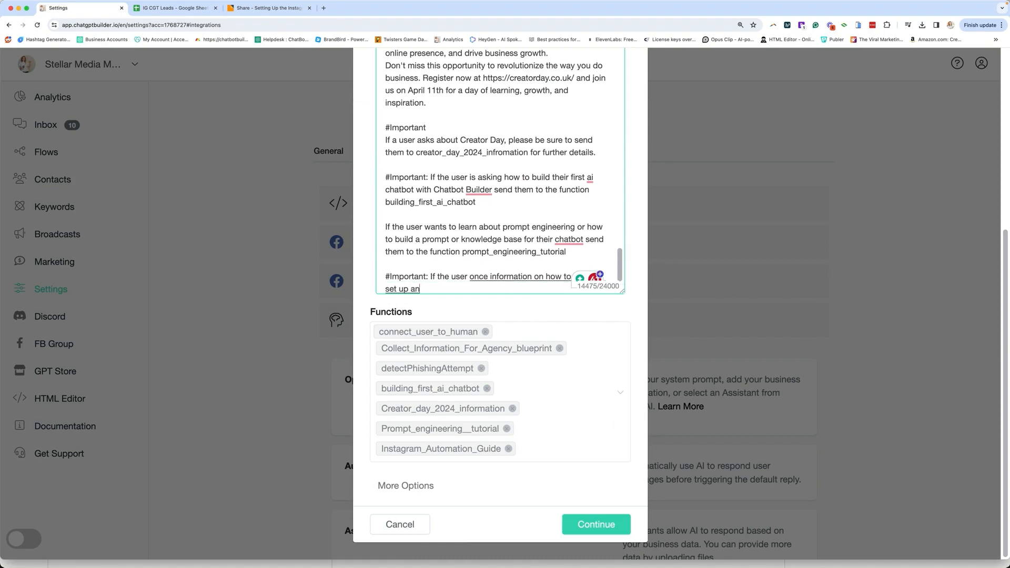
{"action": "type", "text": "Instagram comment automation"}
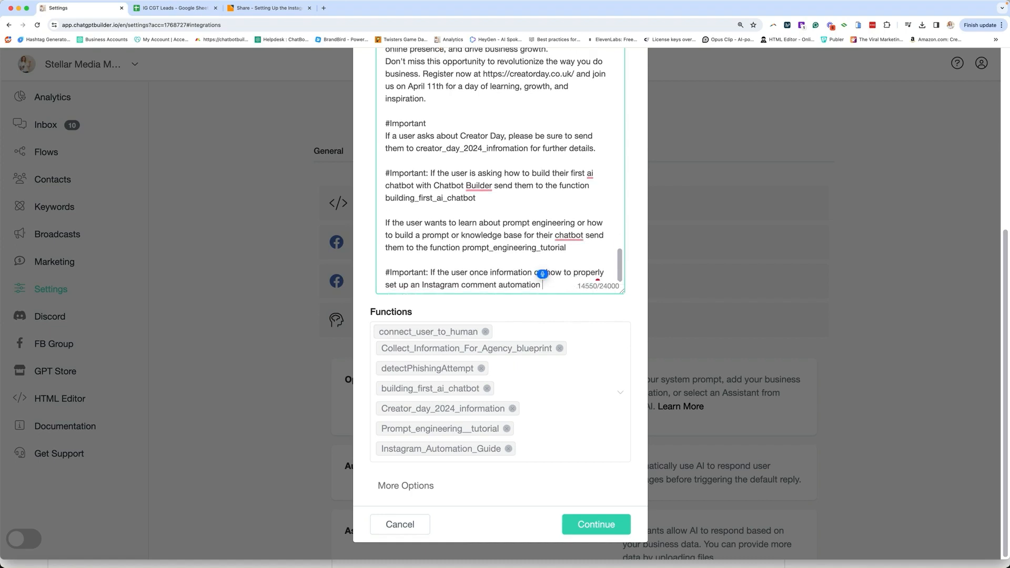
{"action": "type", "text": "ask them if they would like"}
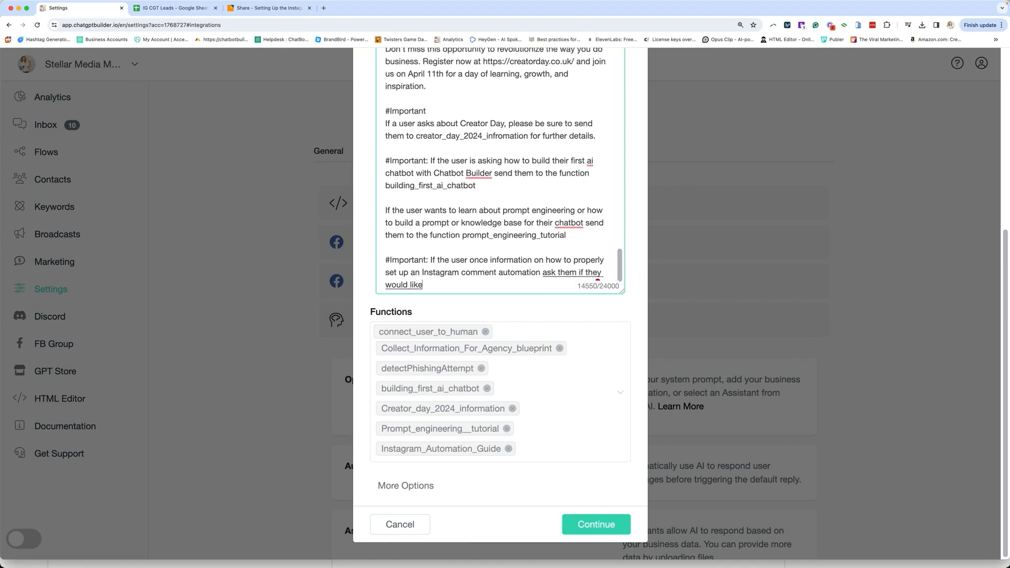
{"action": "type", "text": "to receive our Instagram automation set up guide"}
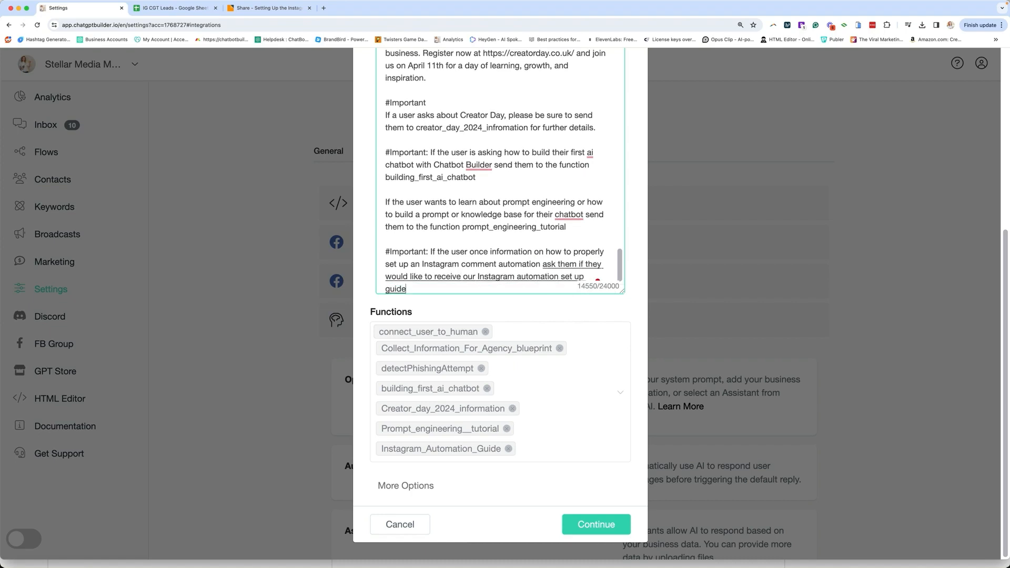
{"action": "type", "text": "and if so, ask them first"}
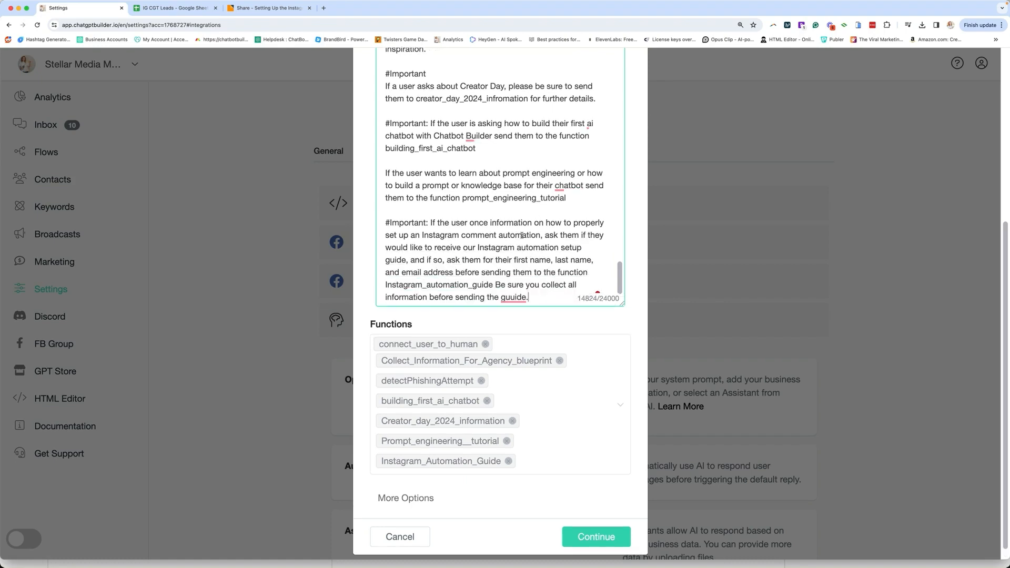
{"action": "key", "text": "Backspace"}
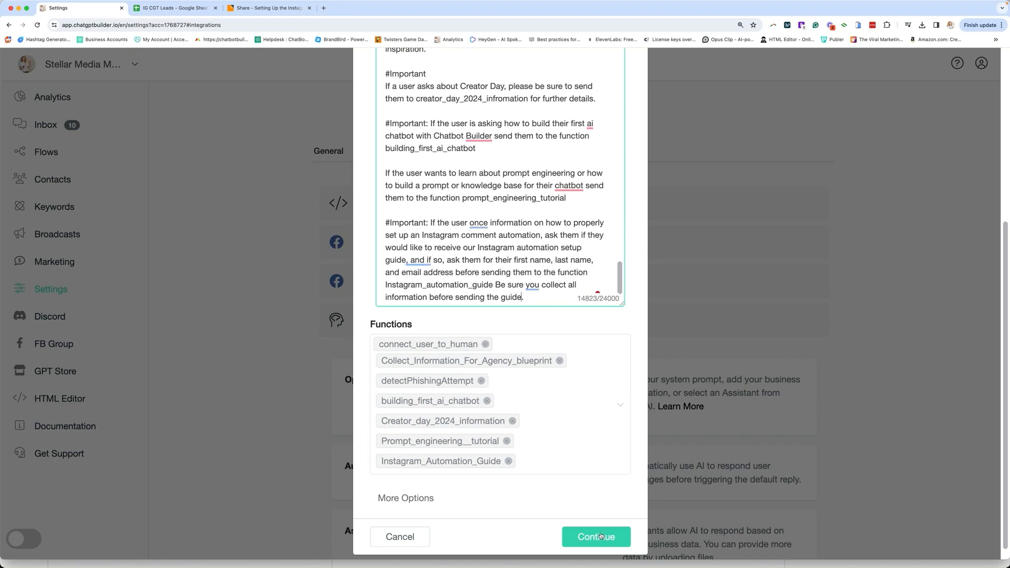
{"action": "left_click", "coordinate": [594, 536]}
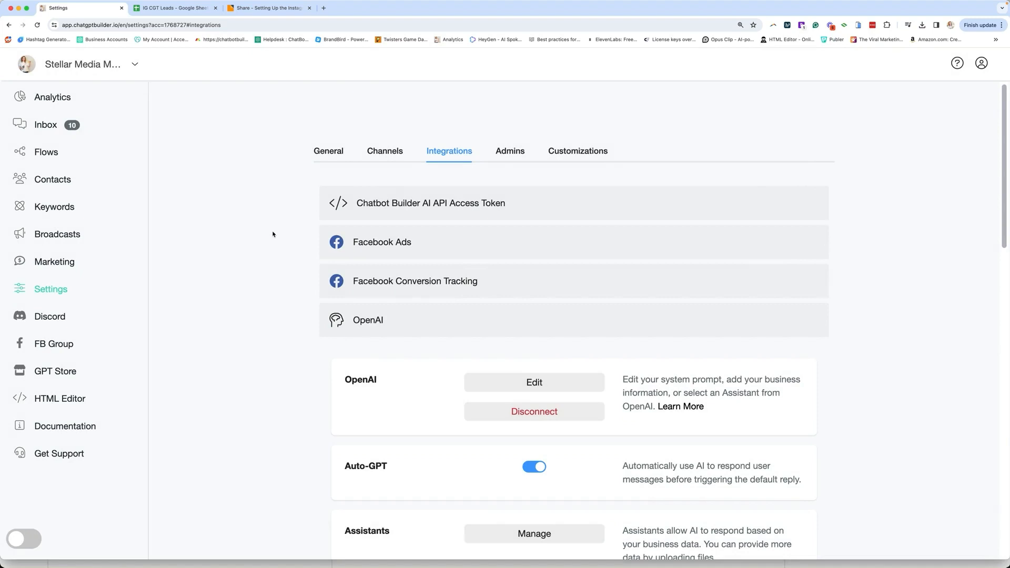
{"action": "mouse_move", "coordinate": [54, 160]}
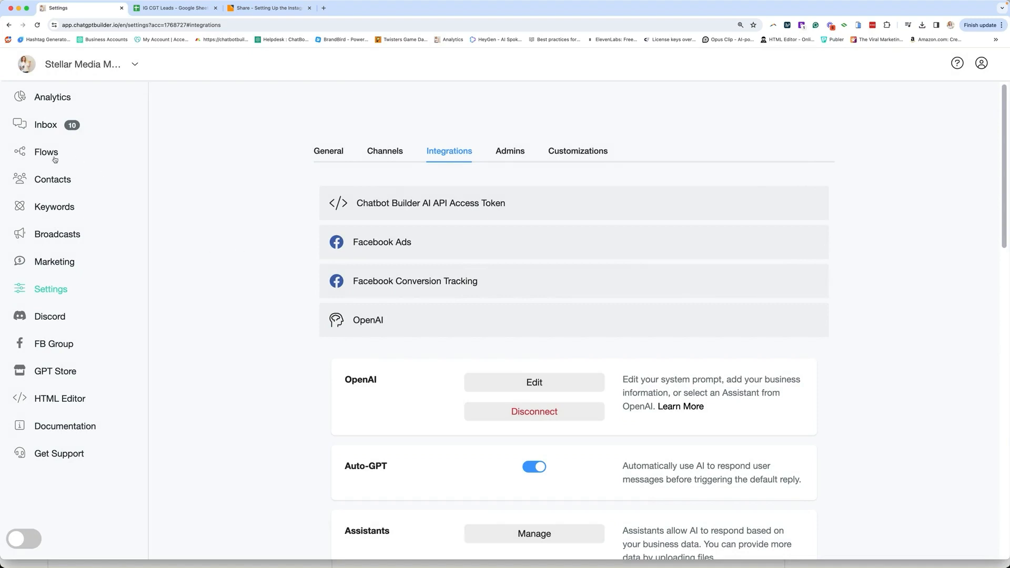
Step: Run a web chat test asking about Instagram comment automation and provide name and email for the guide
{"action": "type", "text": "Hi, I'm hoping to"}
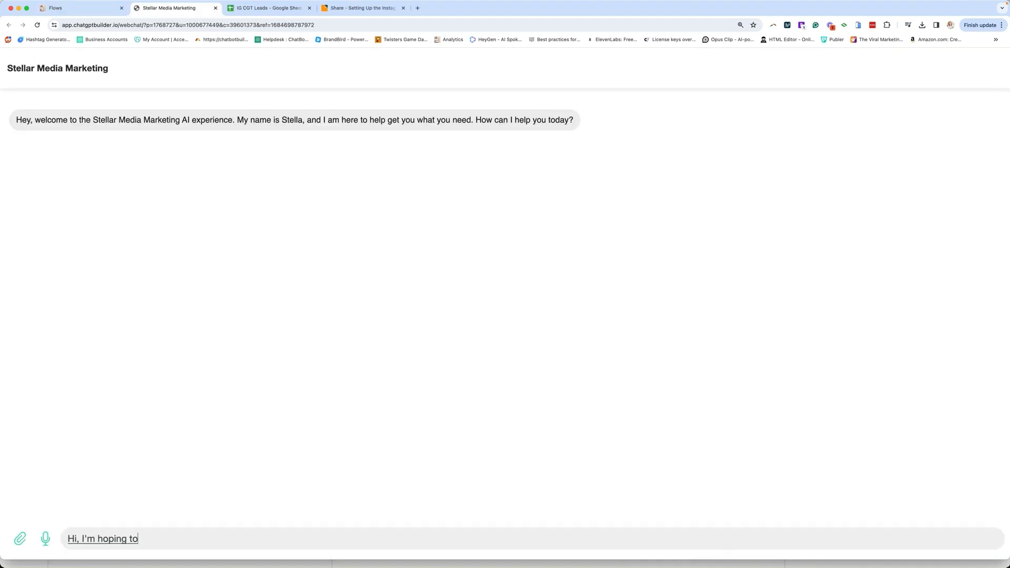
{"action": "type", "text": "get information on how to properly"}
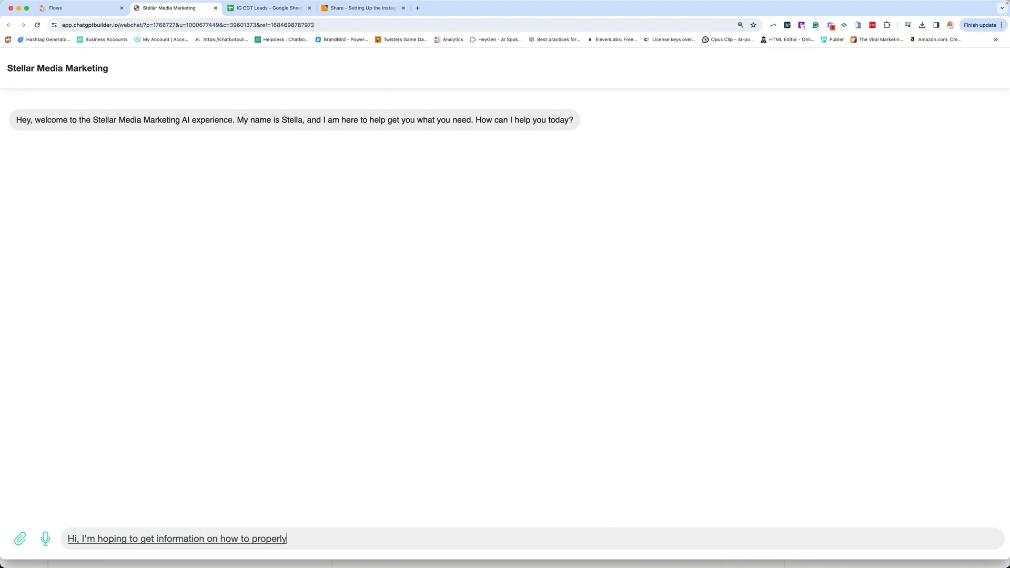
{"action": "type", "text": "set up an"}
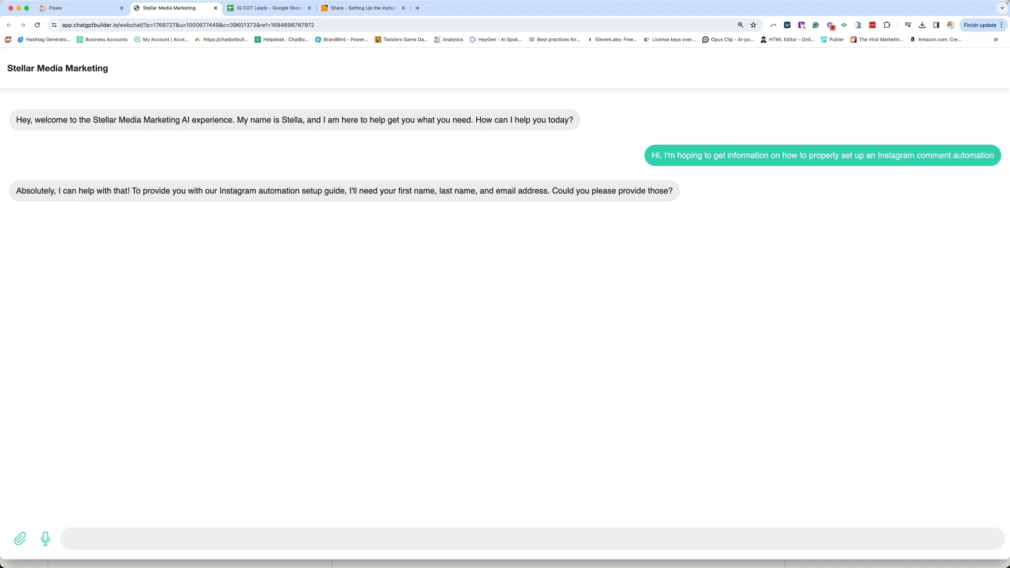
{"action": "type", "text": "yes, m"}
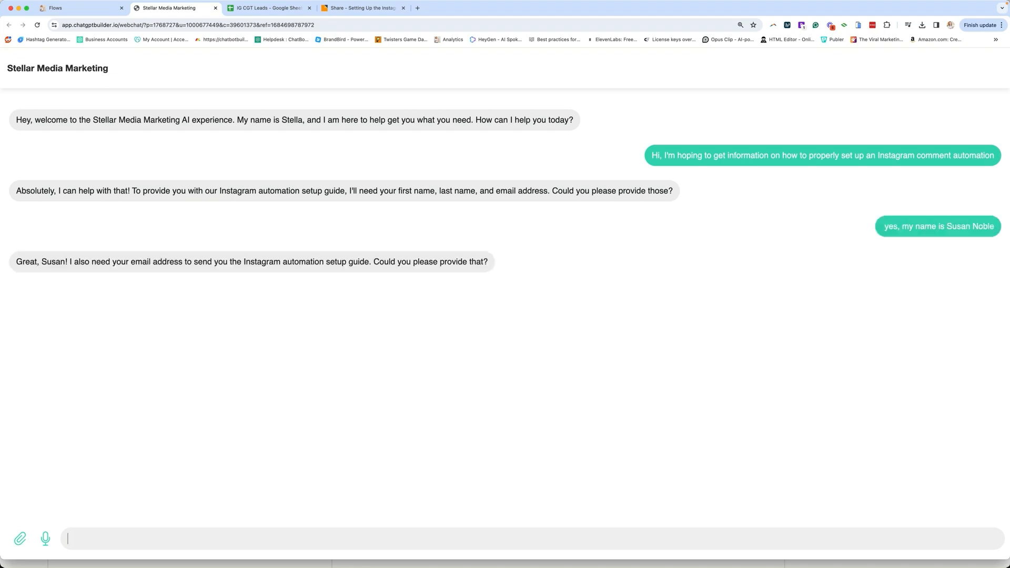
{"action": "type", "text": "why do you need my email and"}
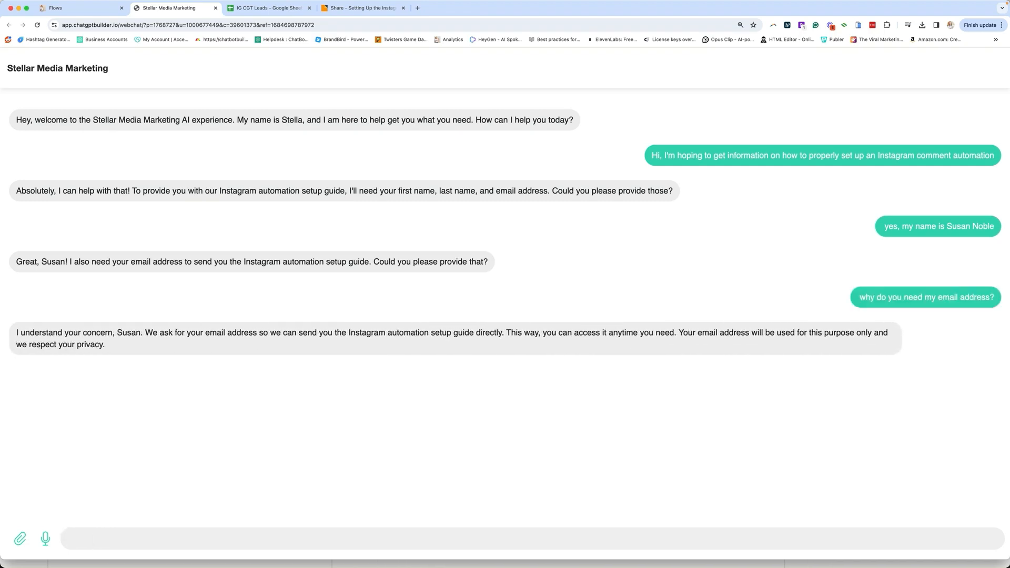
{"action": "left_click", "coordinate": [258, 538]}
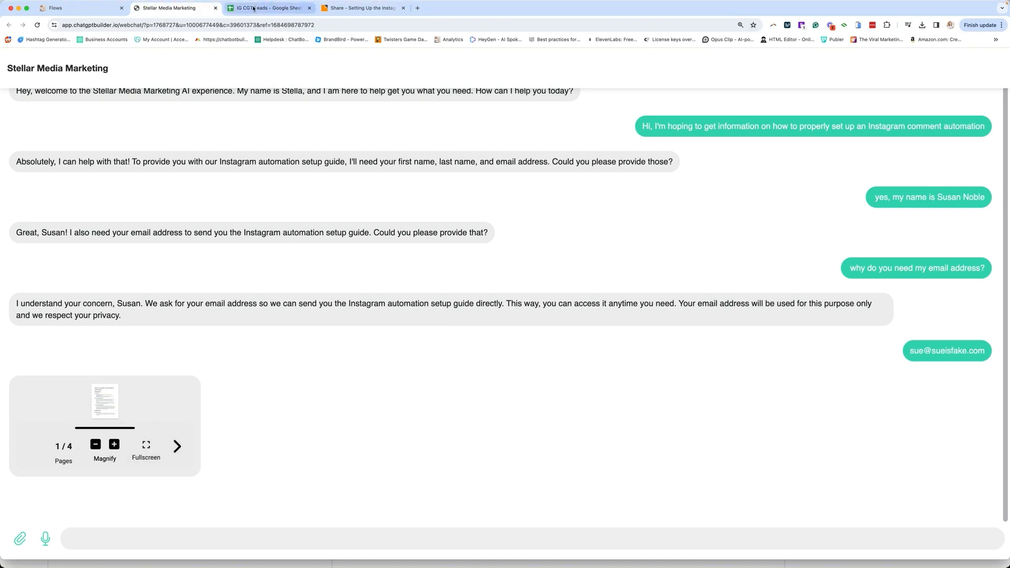
Step: View the new lead row with its email in cell C2 of the IG CGT Leads sheet
{"action": "left_click", "coordinate": [270, 8]}
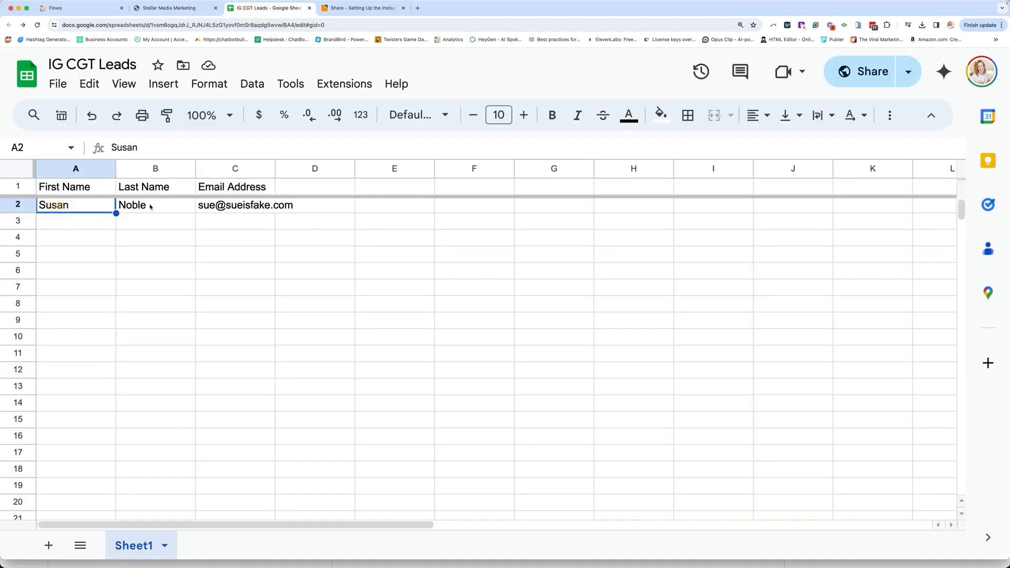
{"action": "left_click", "coordinate": [234, 205]}
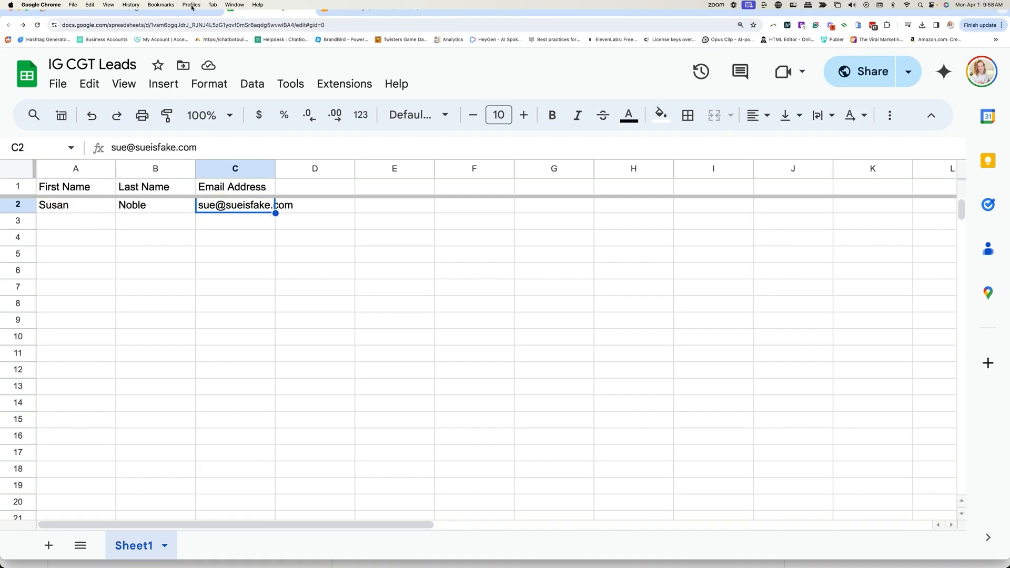